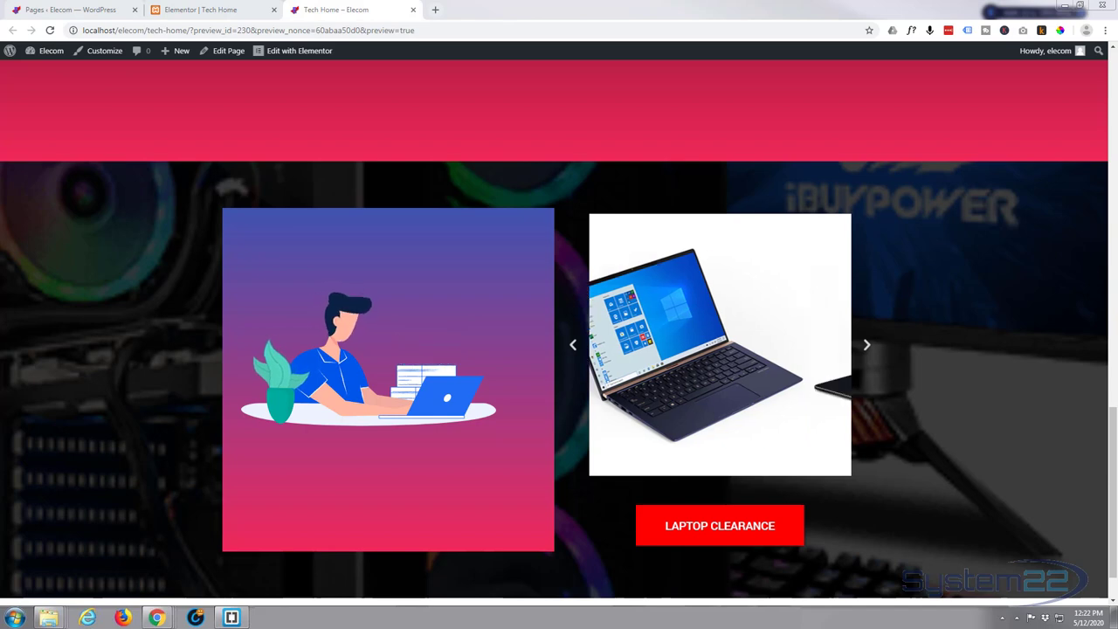
- Open Tech Home in Elementor and delete the laptop carousel and Laptop Clearance button
left_click(866, 344)
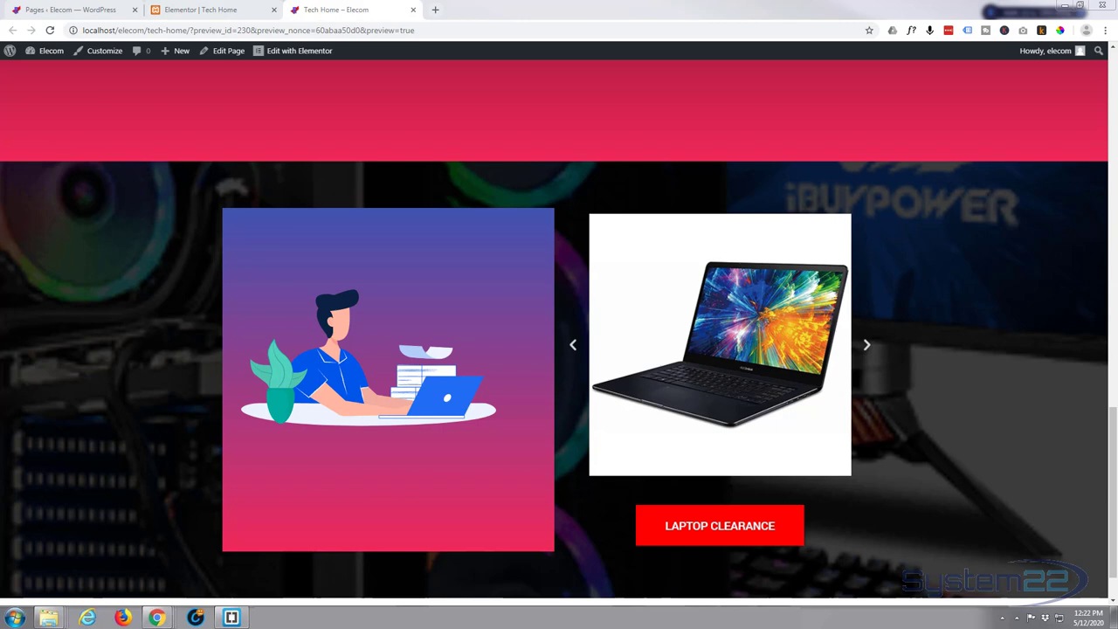
mouse_move(379, 316)
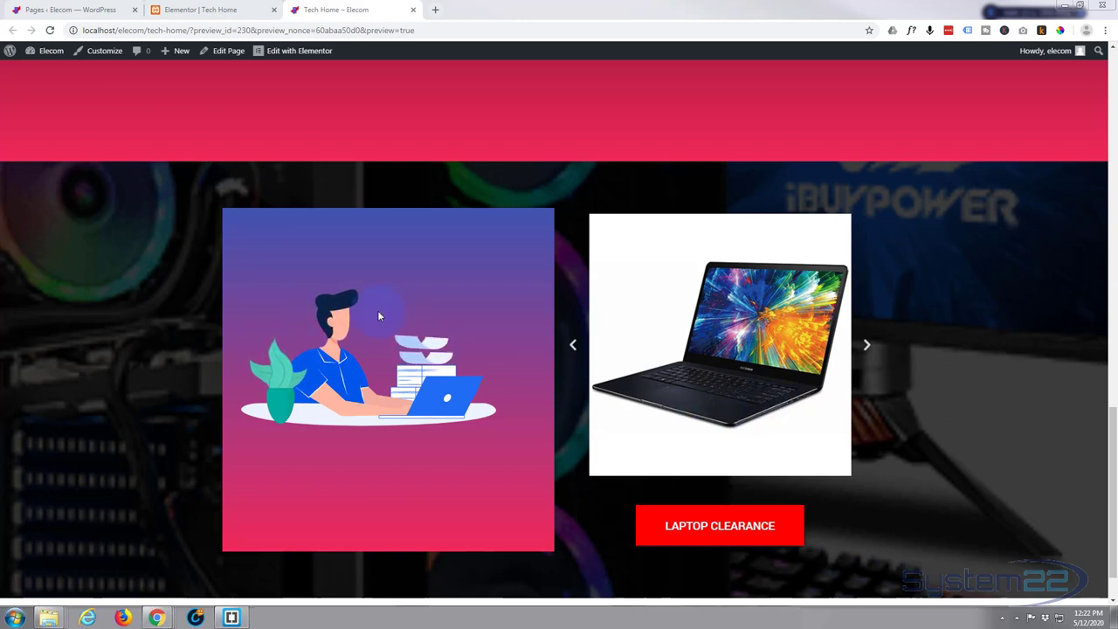
mouse_move(434, 464)
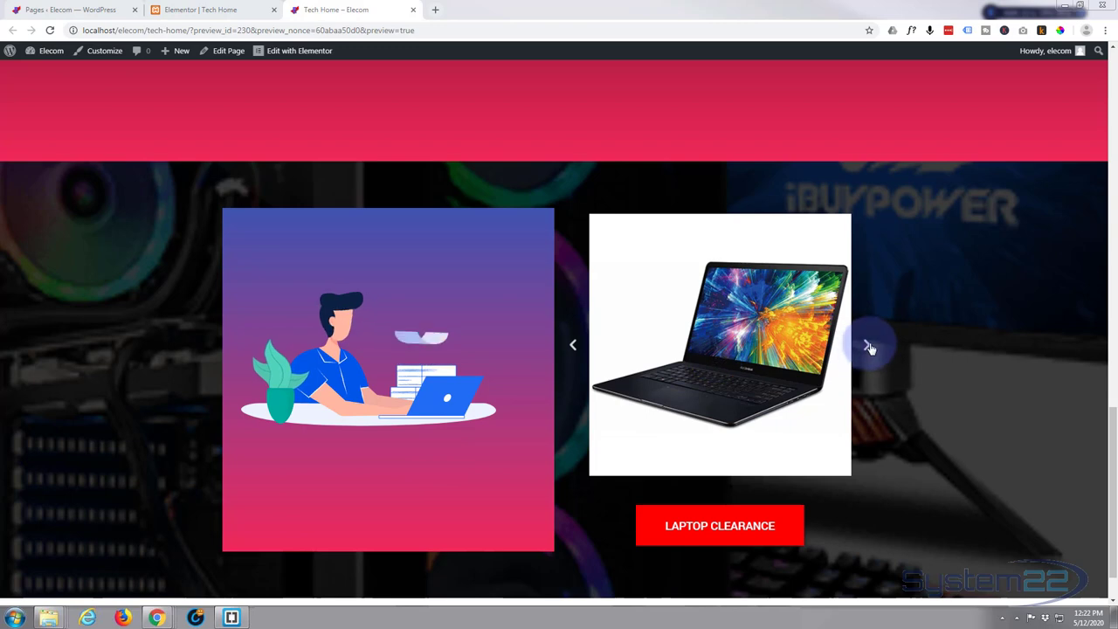
mouse_move(720, 525)
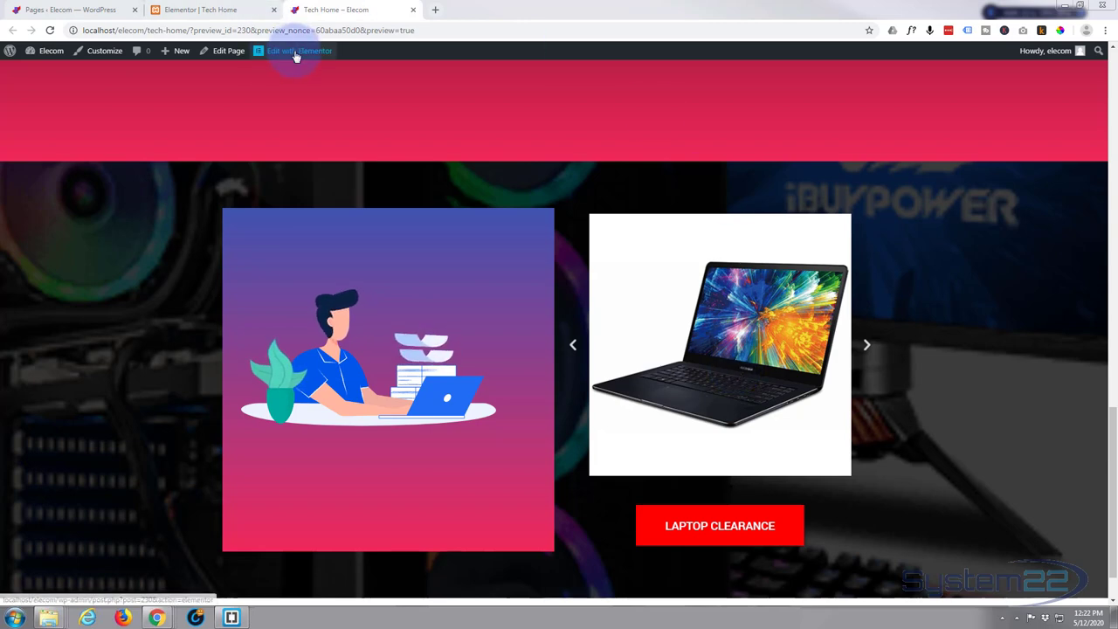
left_click(299, 51)
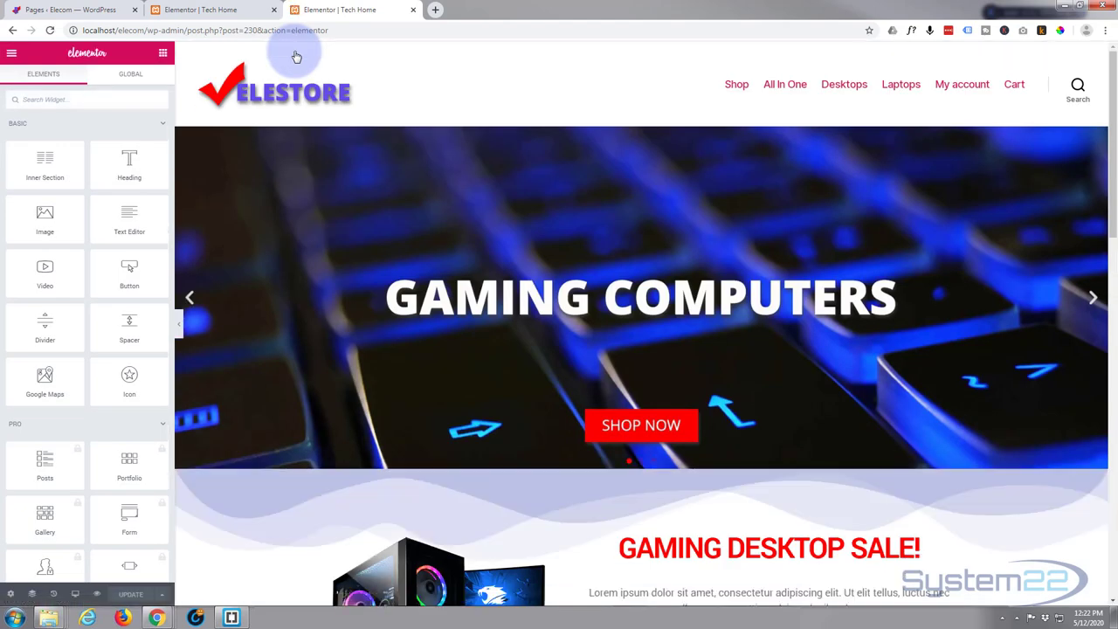
mouse_move(258, 74)
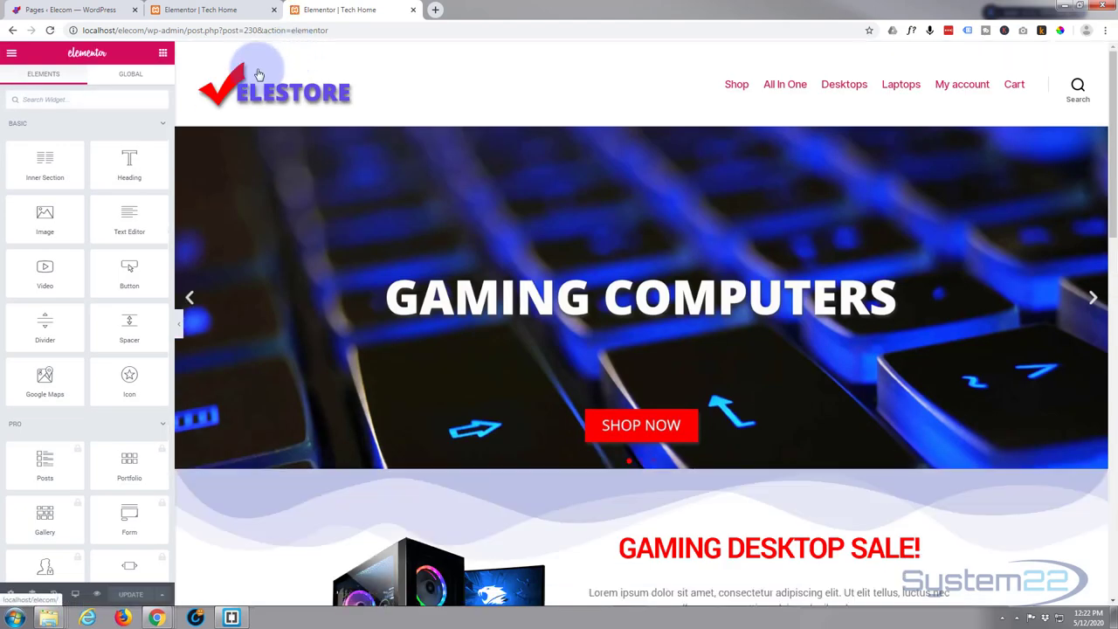
scroll("down", 3)
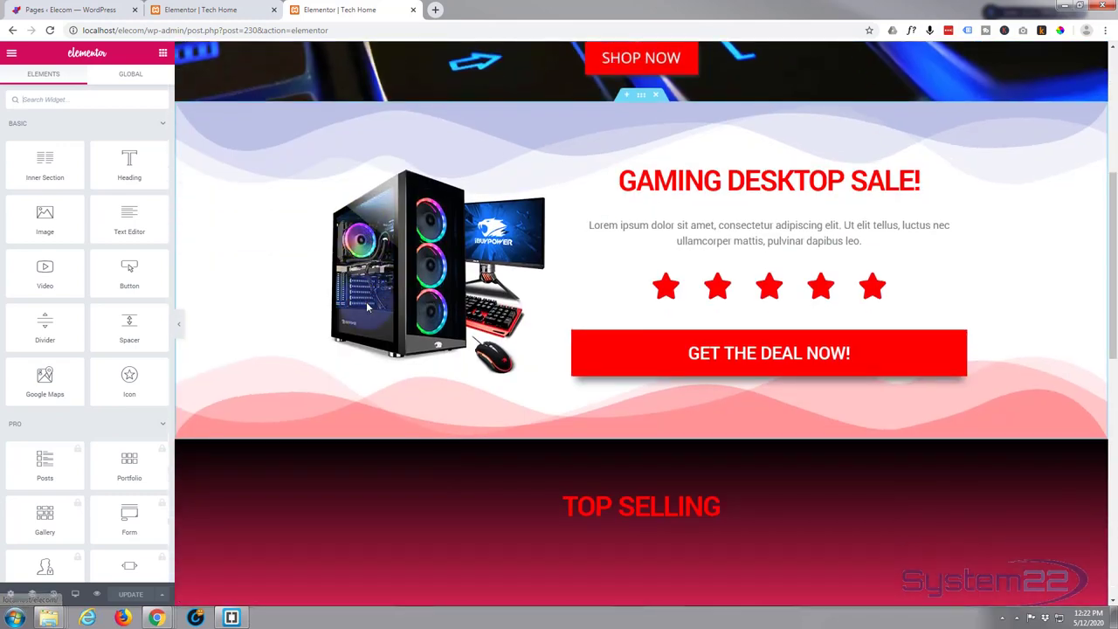
scroll("down", 3)
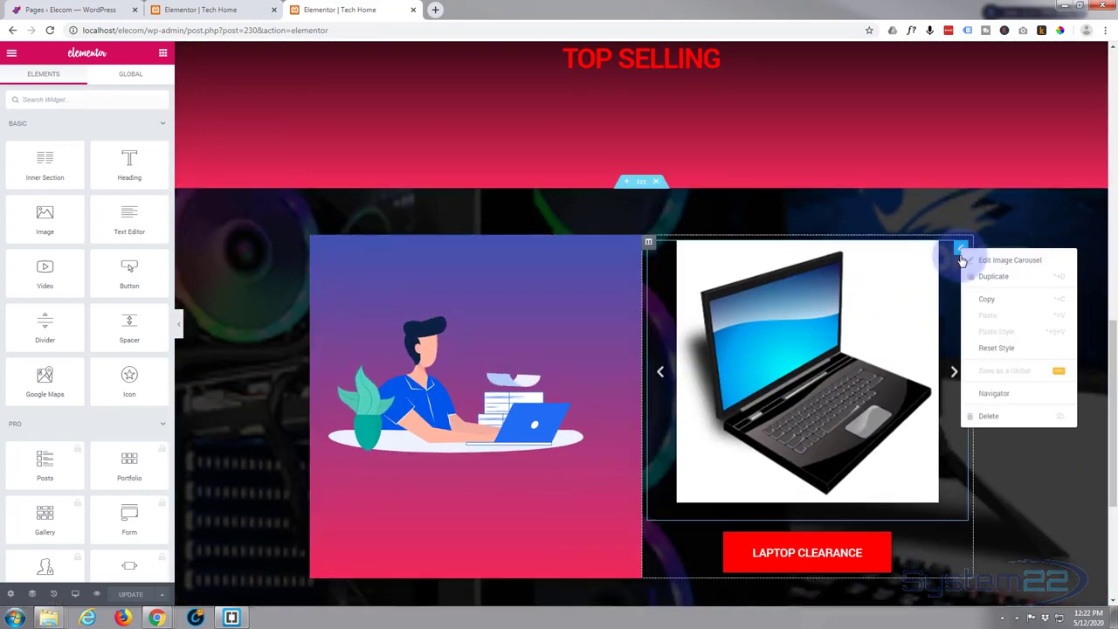
left_click(989, 416)
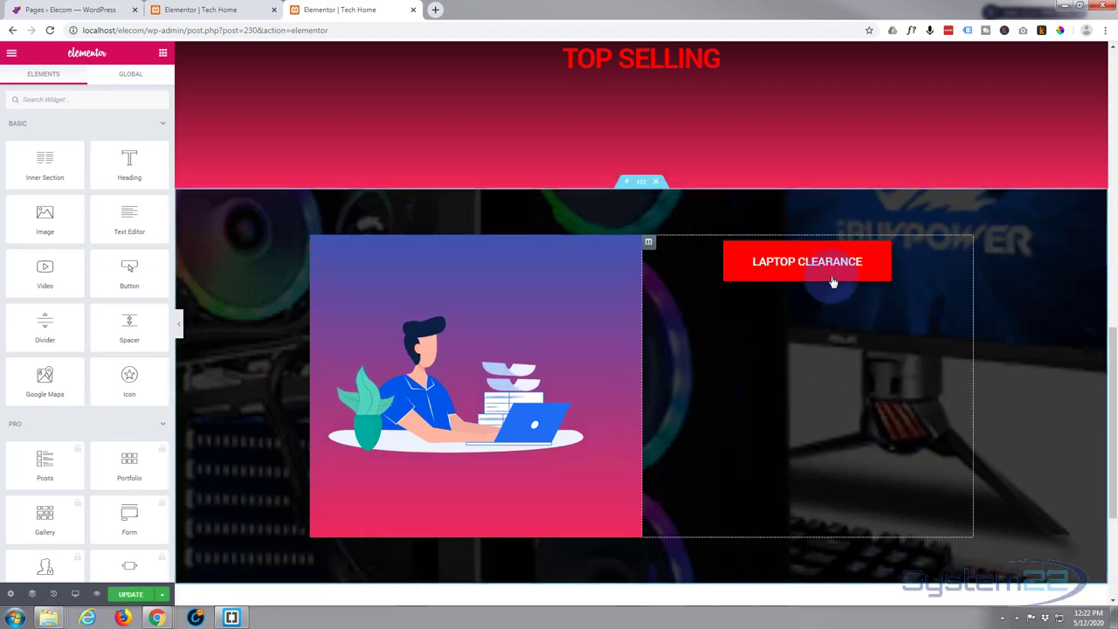
right_click(830, 279)
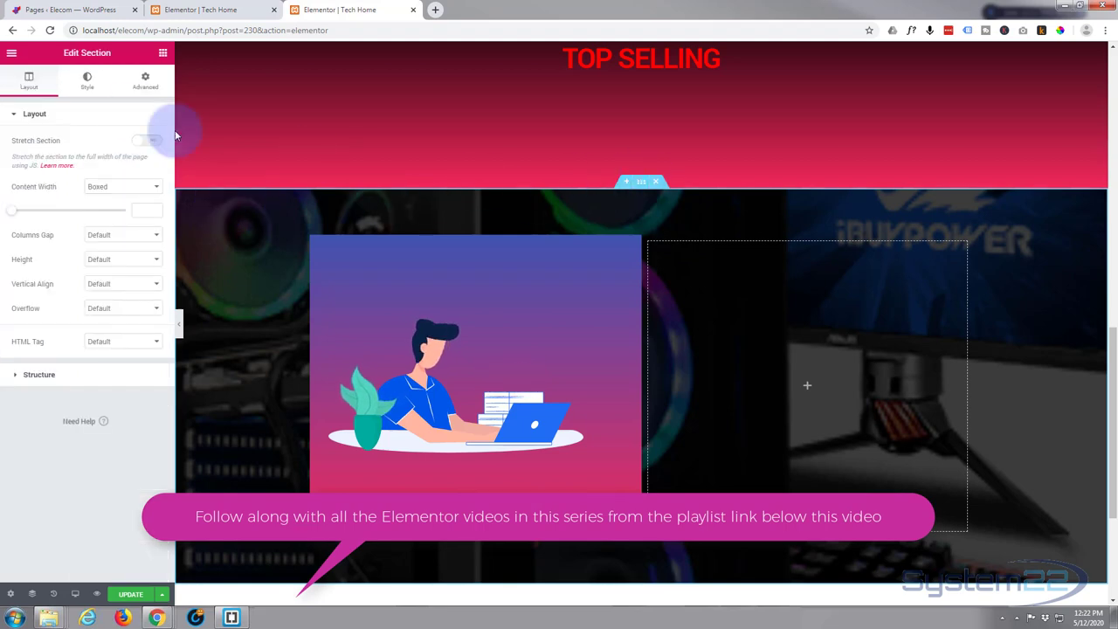
- Delete the section's slideshow background gallery, then return to the widgets panel
left_click(86, 79)
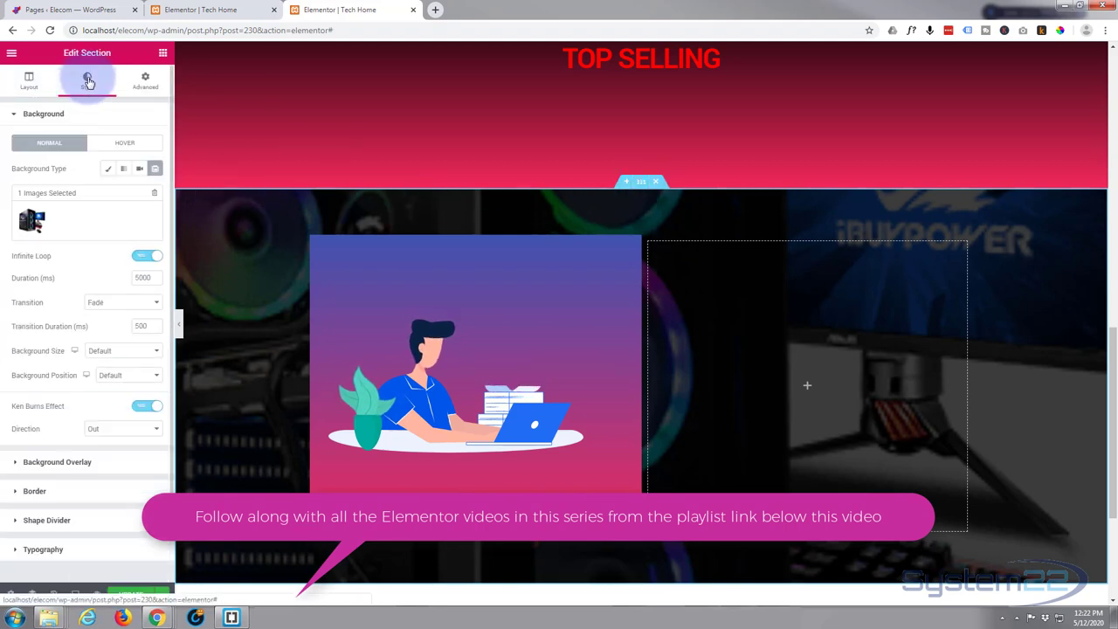
left_click(87, 80)
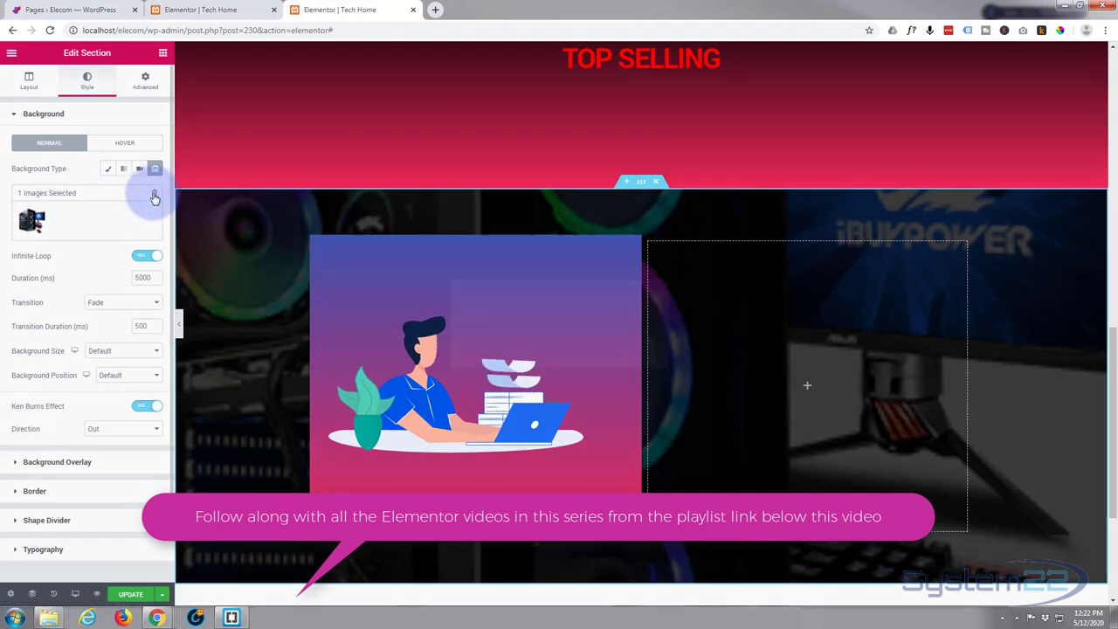
left_click(154, 193)
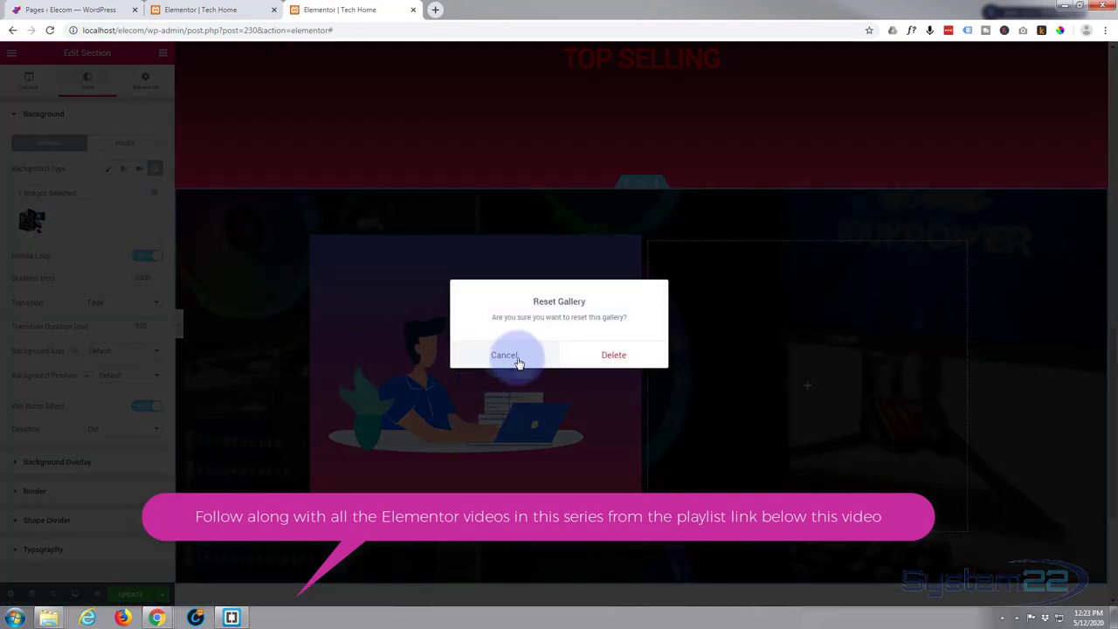
left_click(504, 355)
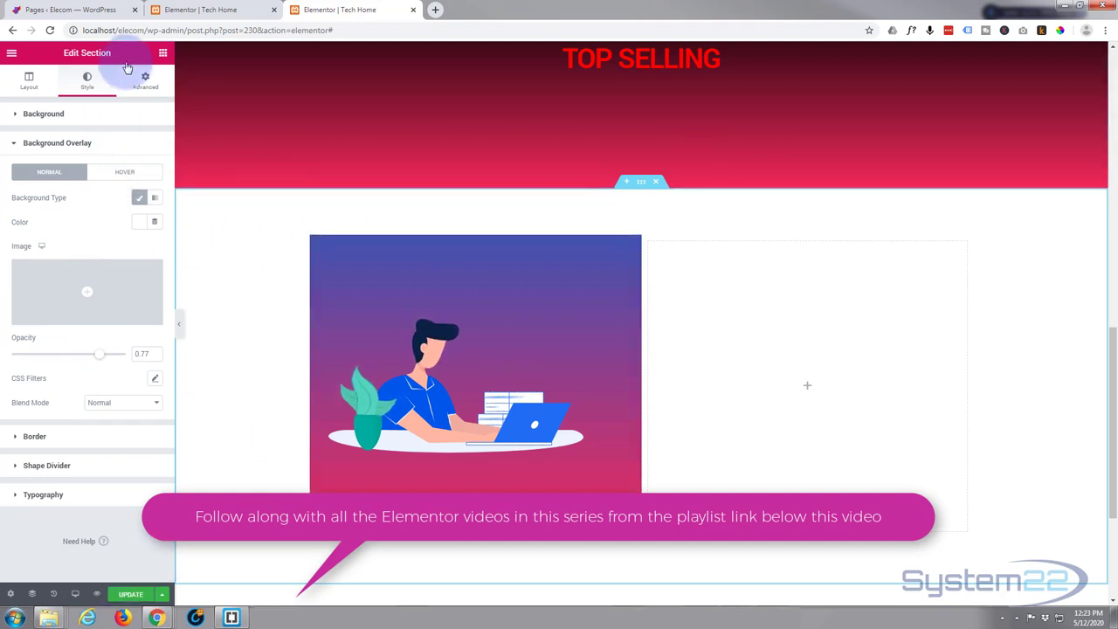
left_click(160, 53)
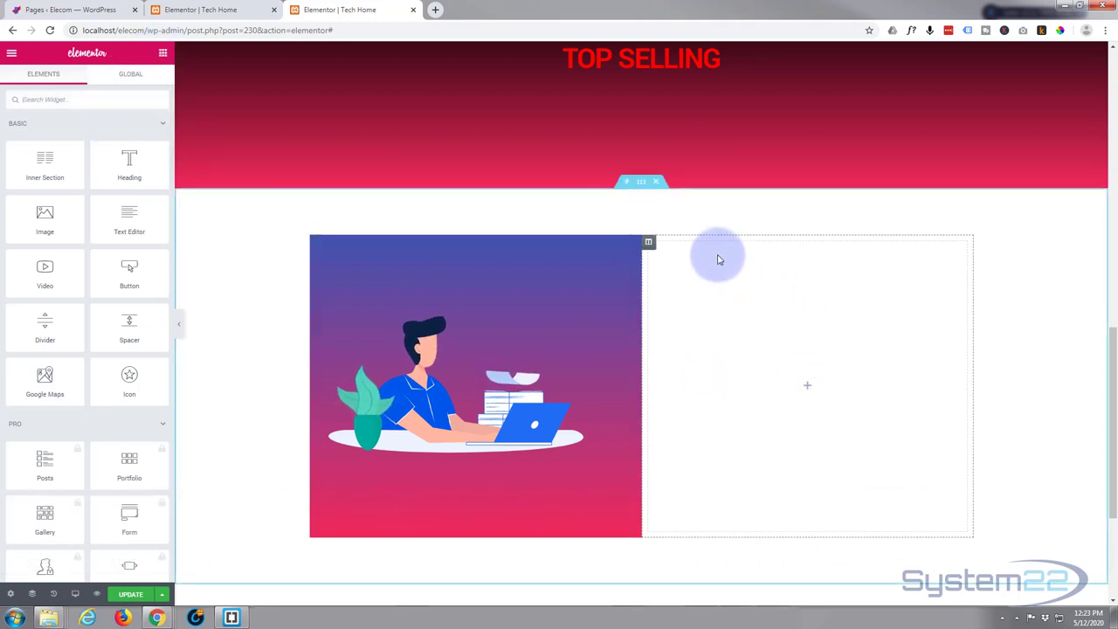
mouse_move(699, 308)
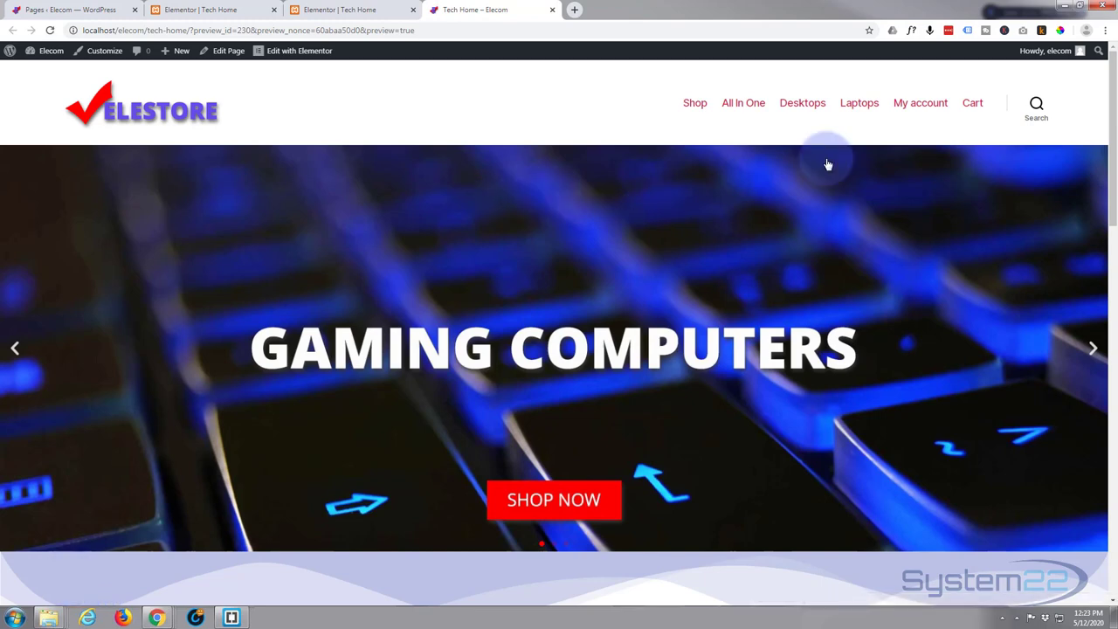
mouse_move(859, 102)
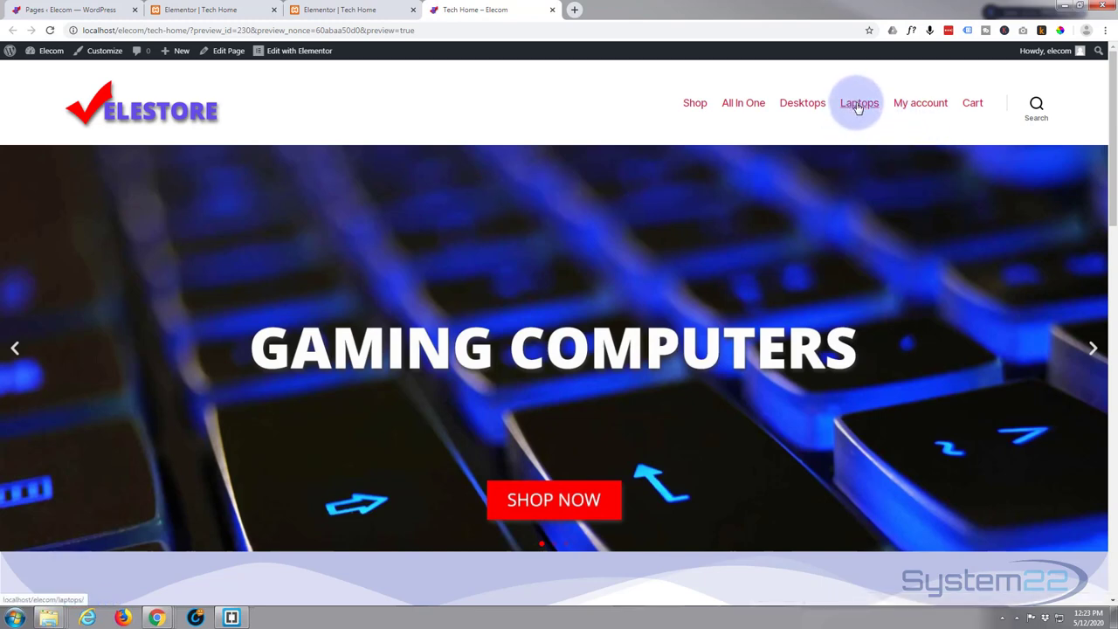
- Copy the Laptops header menu link address from the site preview
right_click(859, 102)
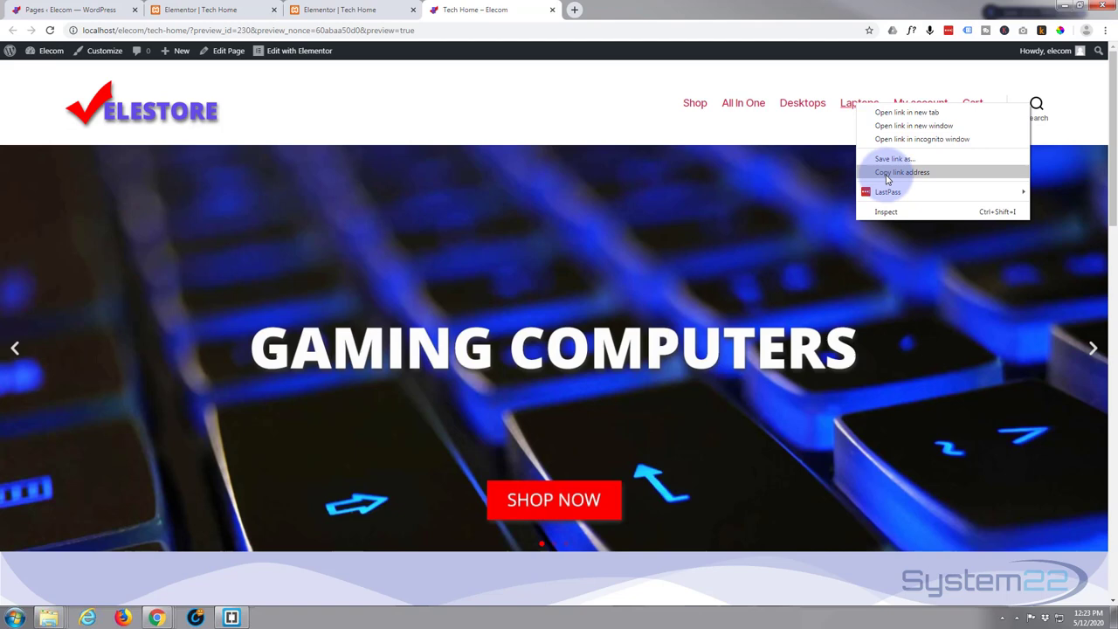
left_click(350, 9)
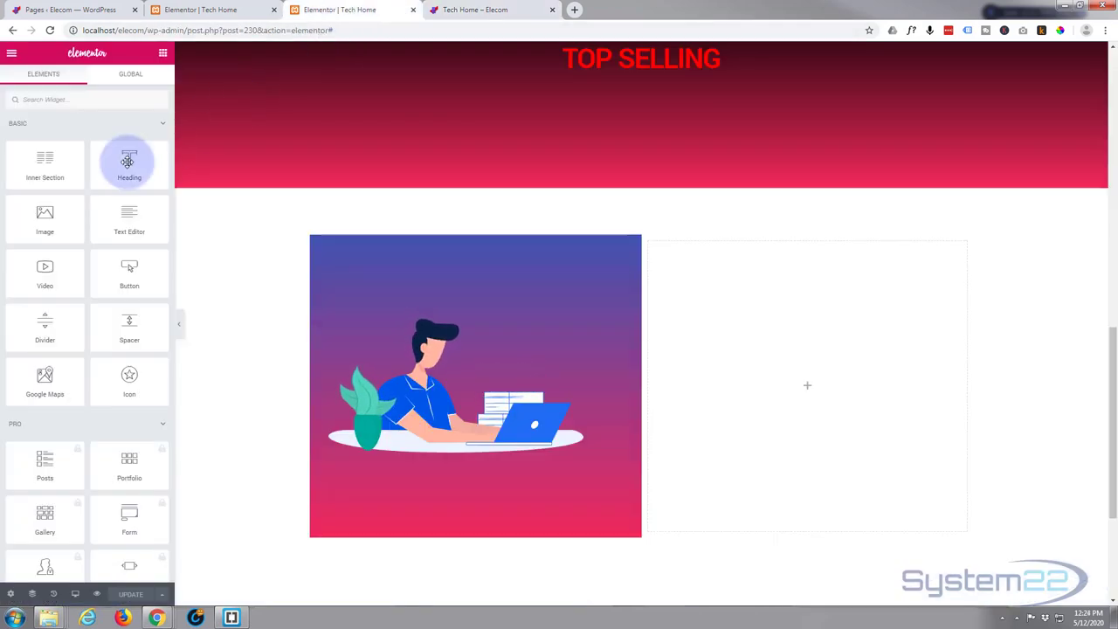
mouse_move(65, 129)
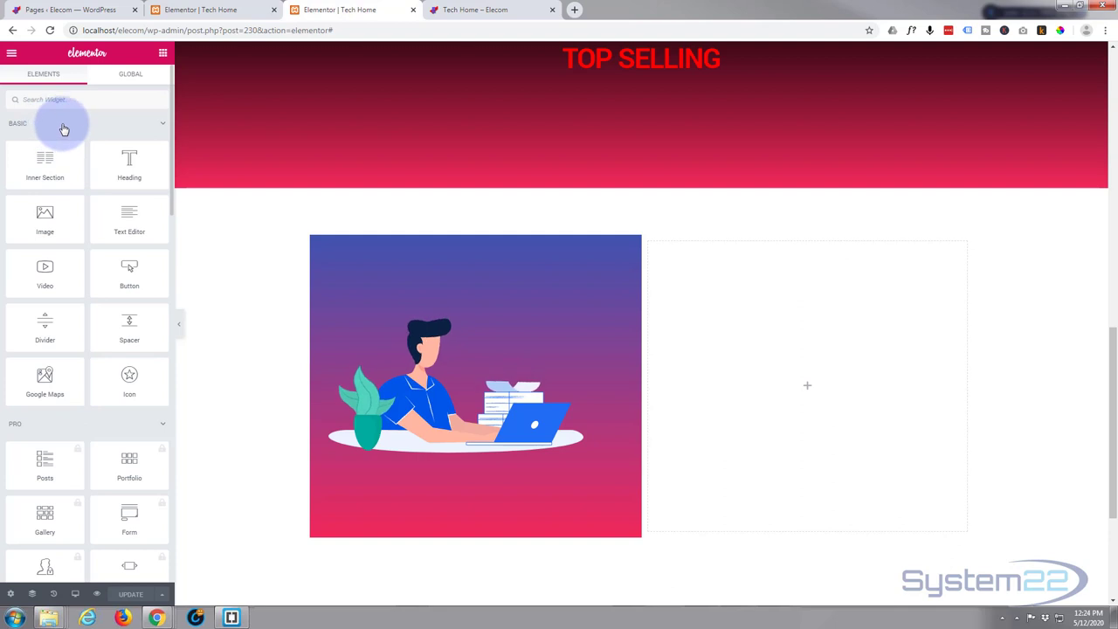
- Place an Image Carousel widget from General into the empty right column
scroll("down", 3)
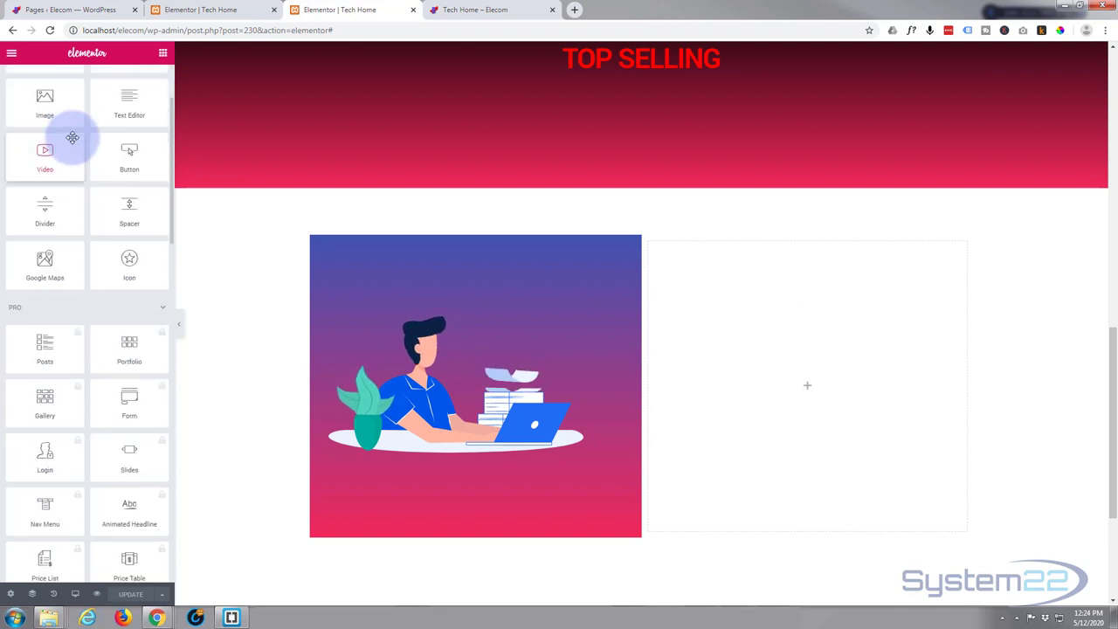
scroll("down", 3)
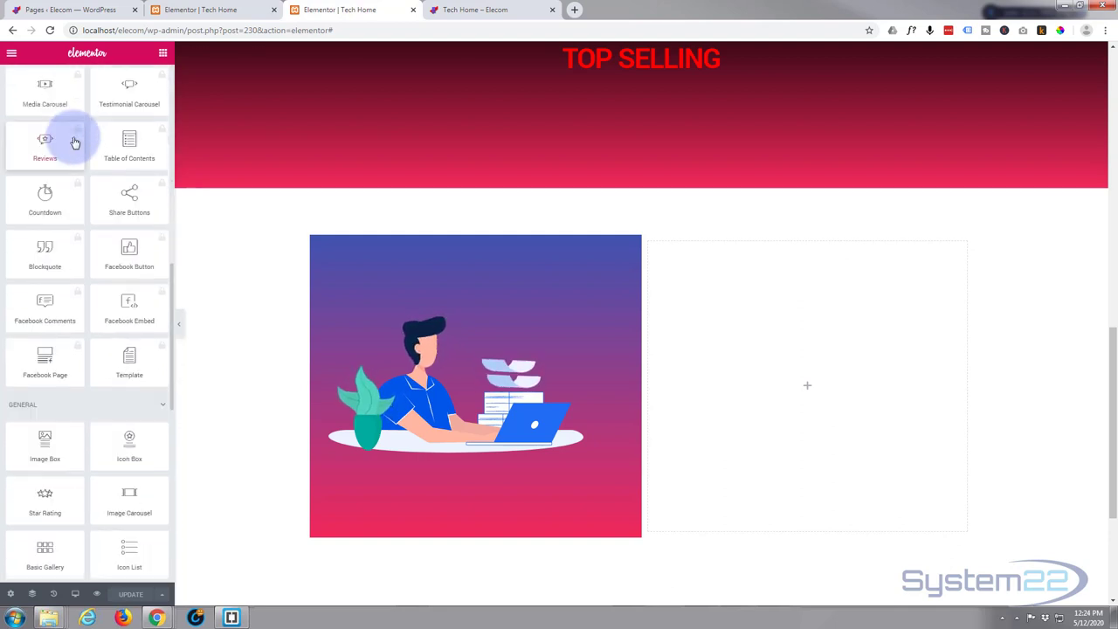
scroll("down", 3)
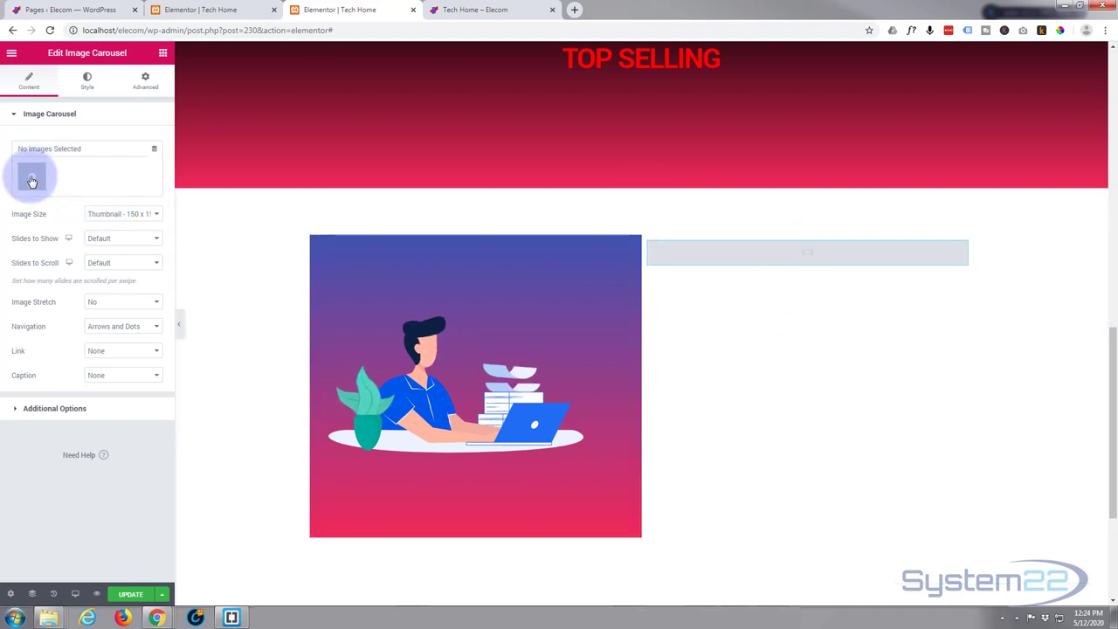
- Select eight laptop photos, move the blue Windows laptop first, and insert the gallery
left_click(33, 178)
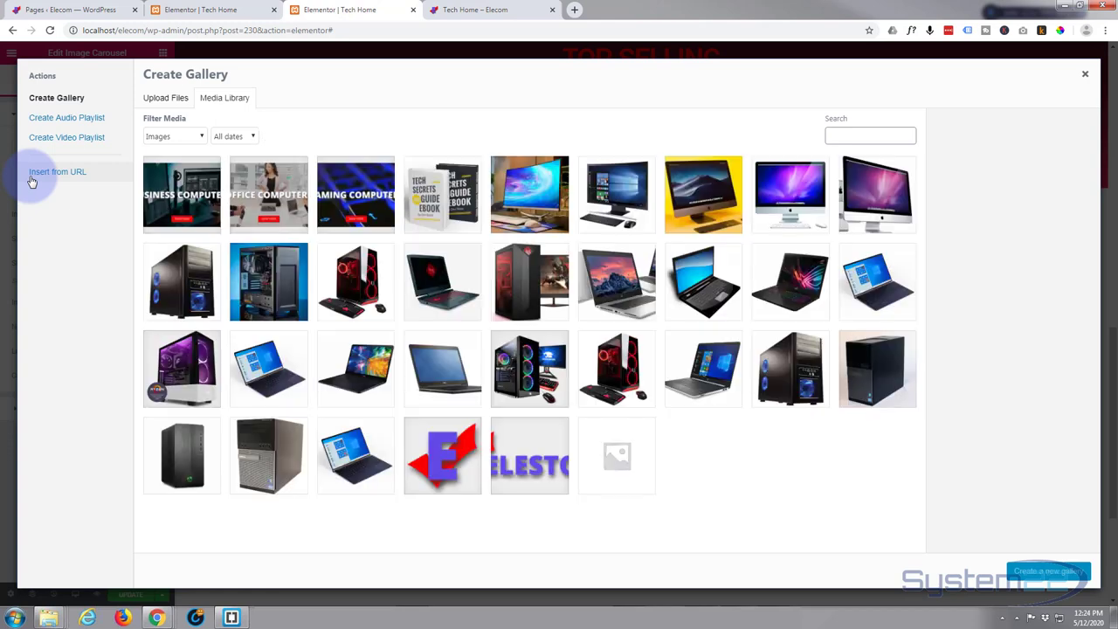
mouse_move(428, 293)
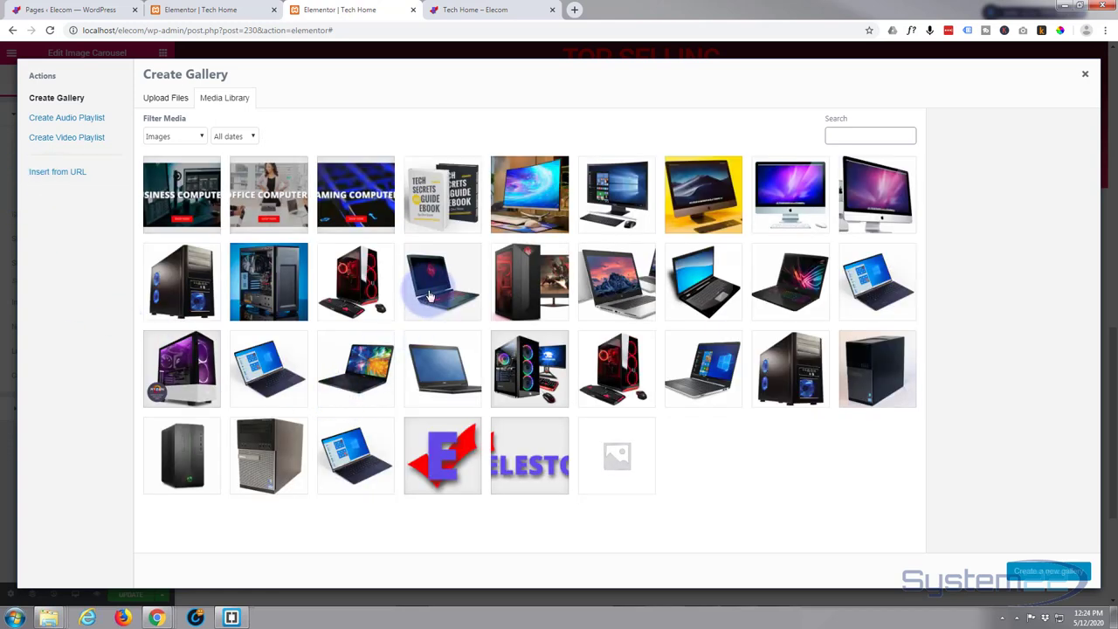
left_click(616, 281)
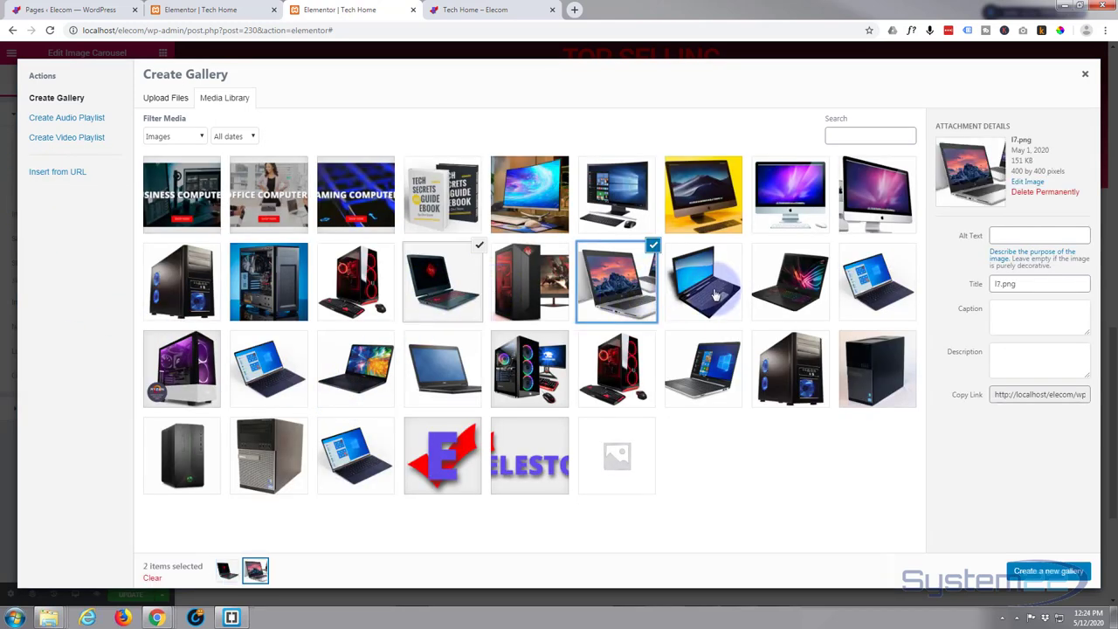
left_click(877, 281)
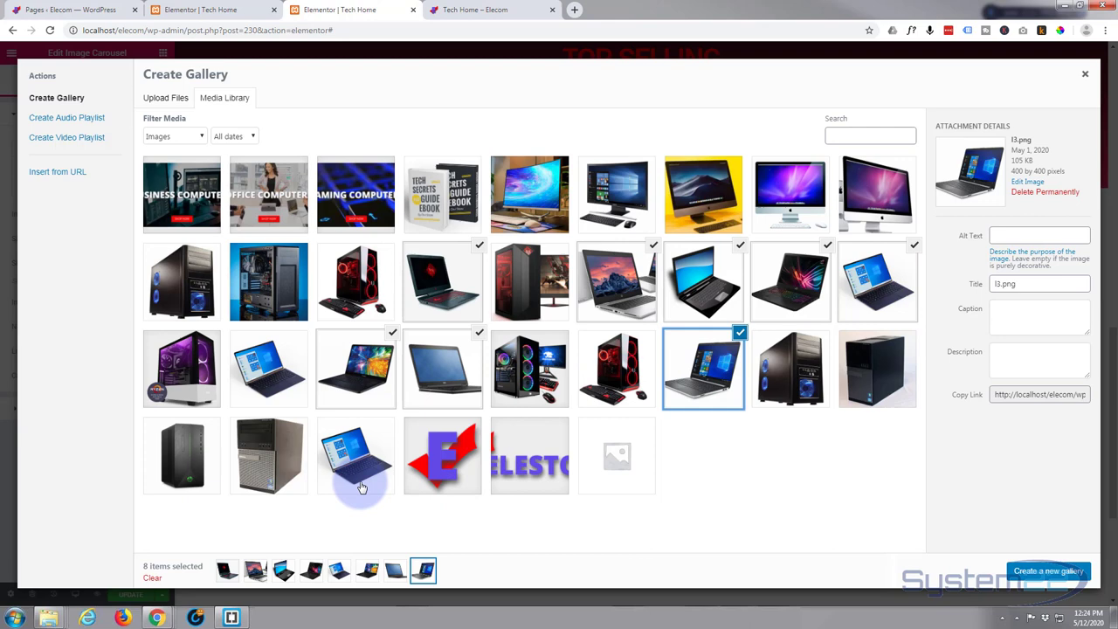
mouse_move(320, 485)
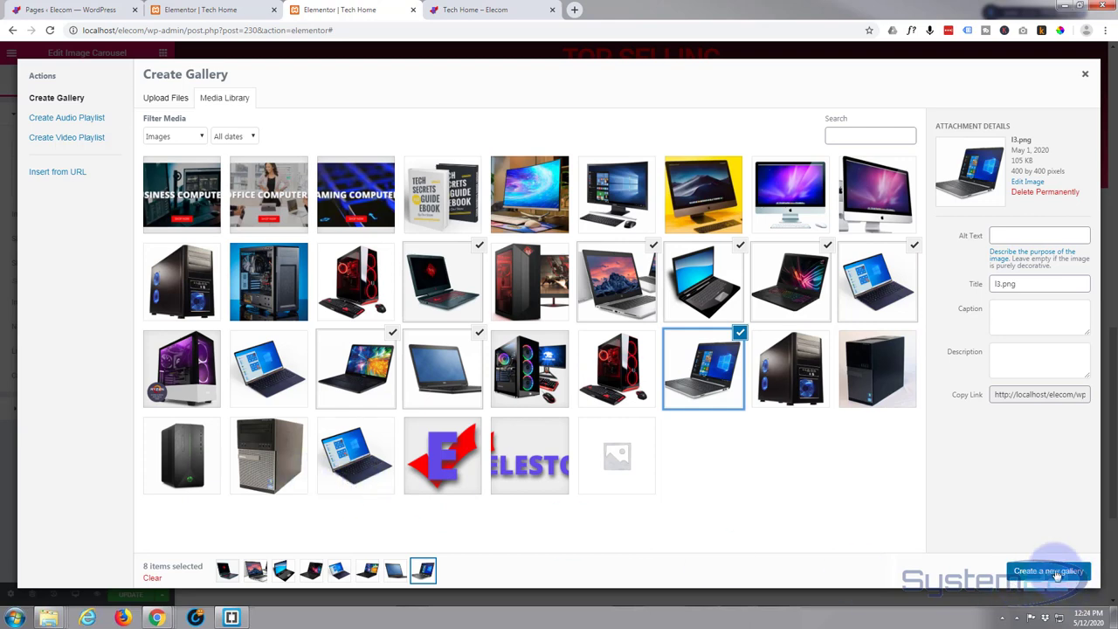
left_click(1049, 570)
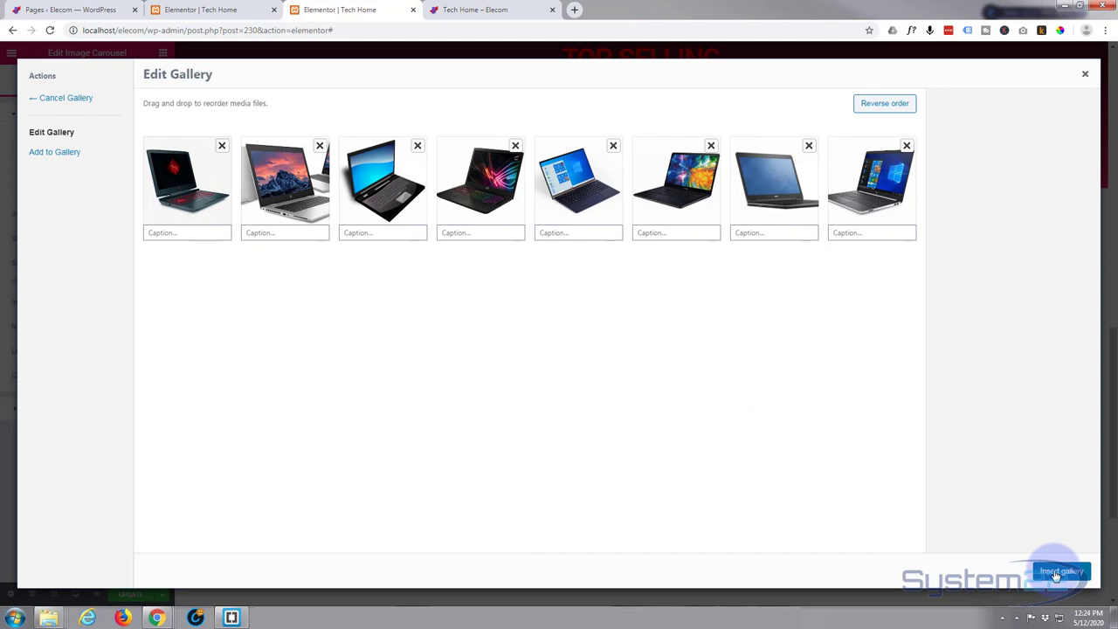
left_click_drag(285, 181, 215, 183)
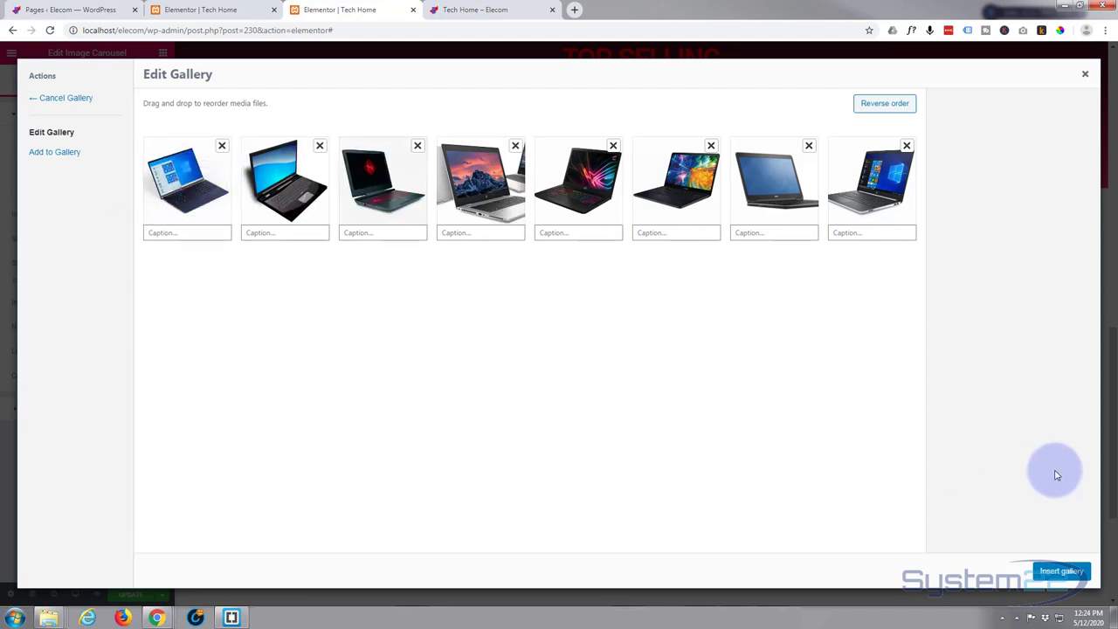
mouse_move(1064, 487)
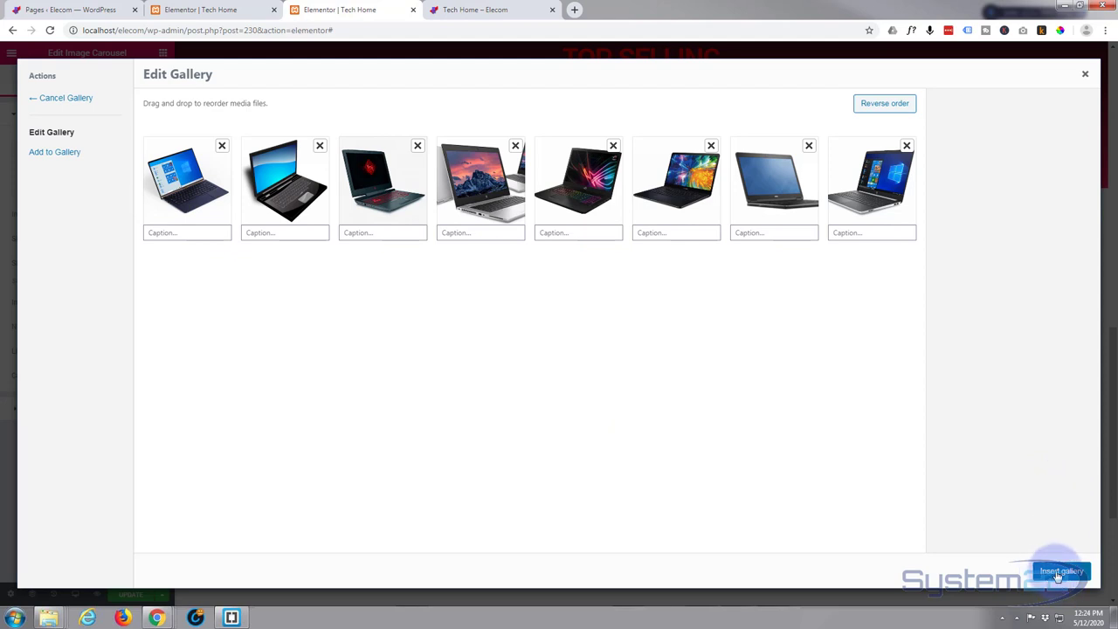
left_click(1063, 571)
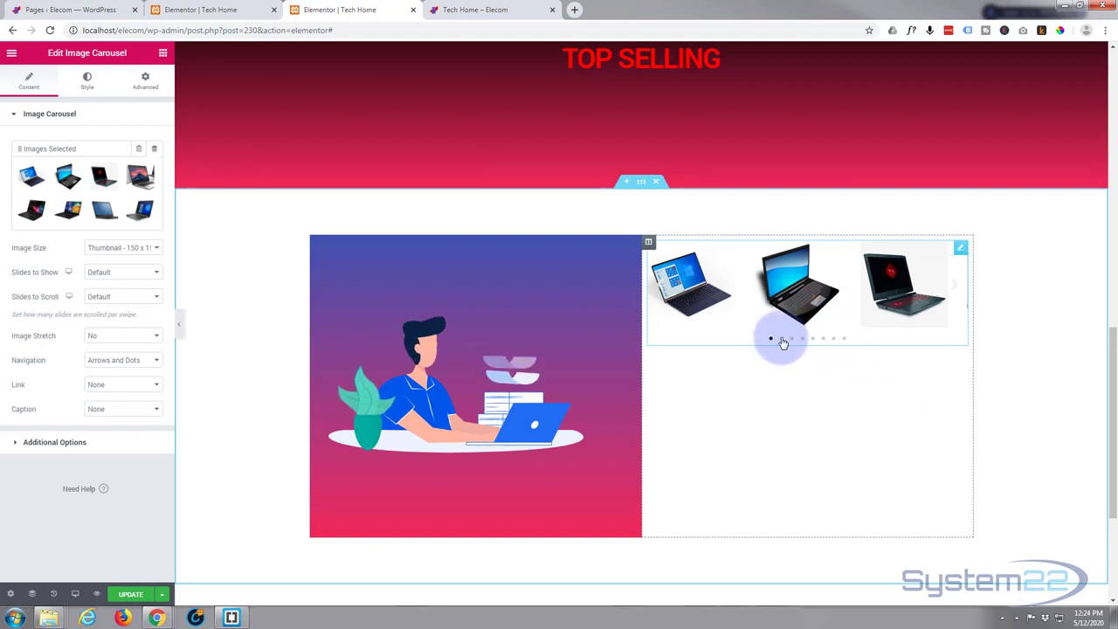
- Set Slides to Show to 1, Image Stretch to Yes, and a larger Image Size
left_click(781, 339)
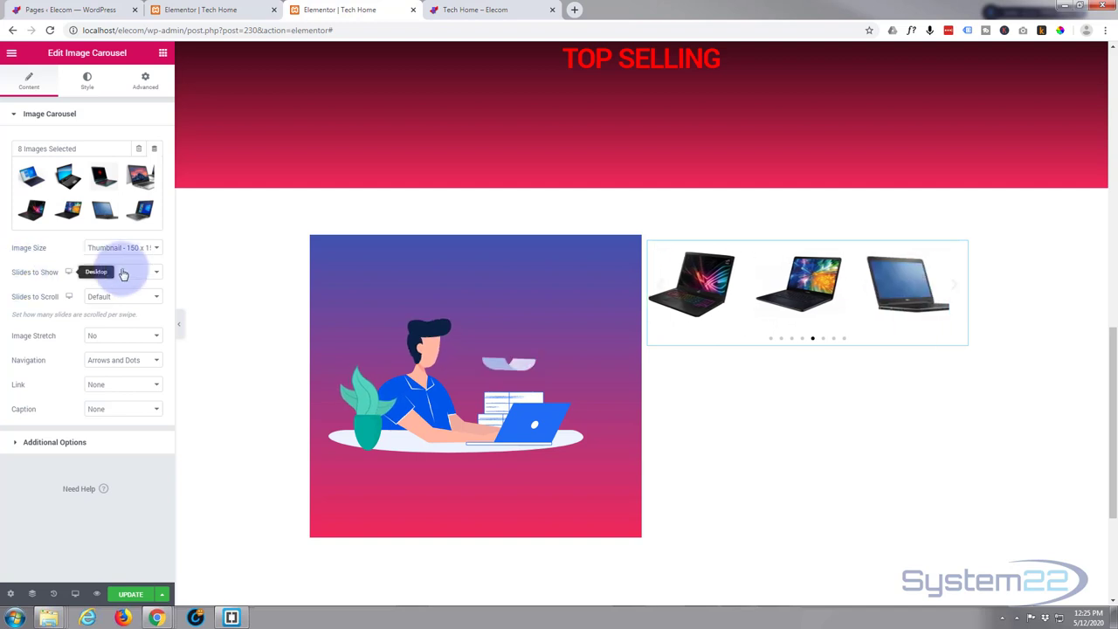
left_click(123, 272)
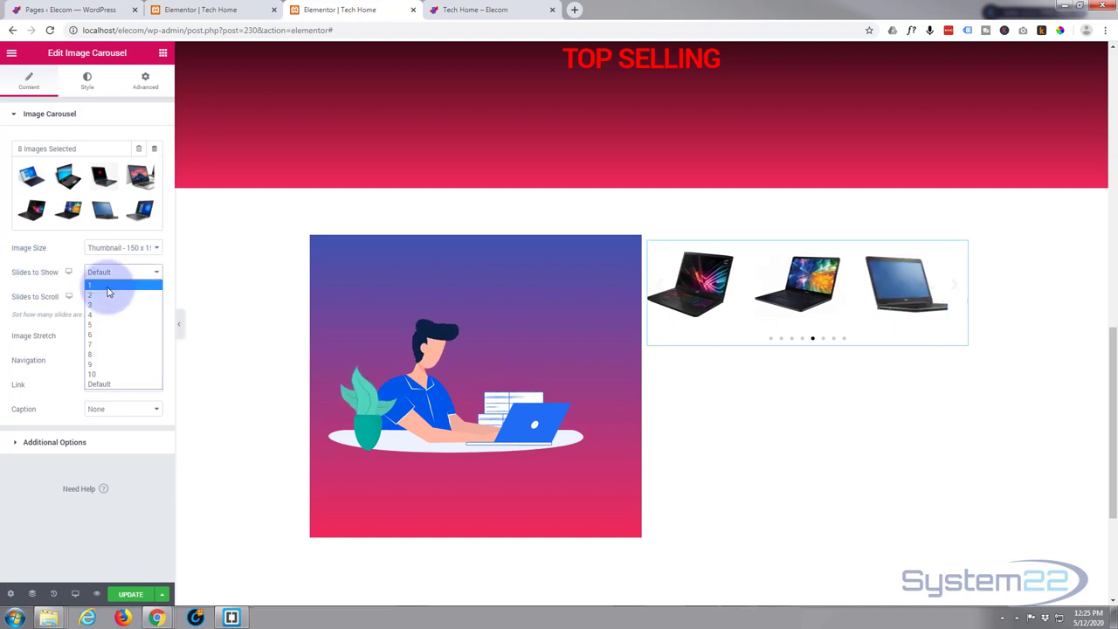
left_click(90, 285)
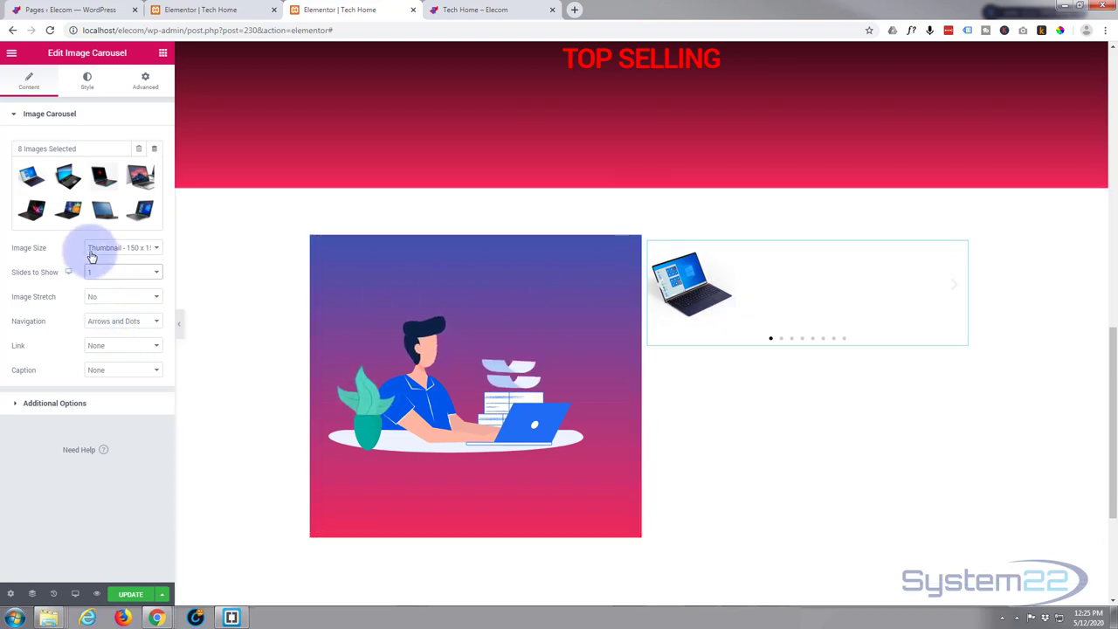
left_click(122, 296)
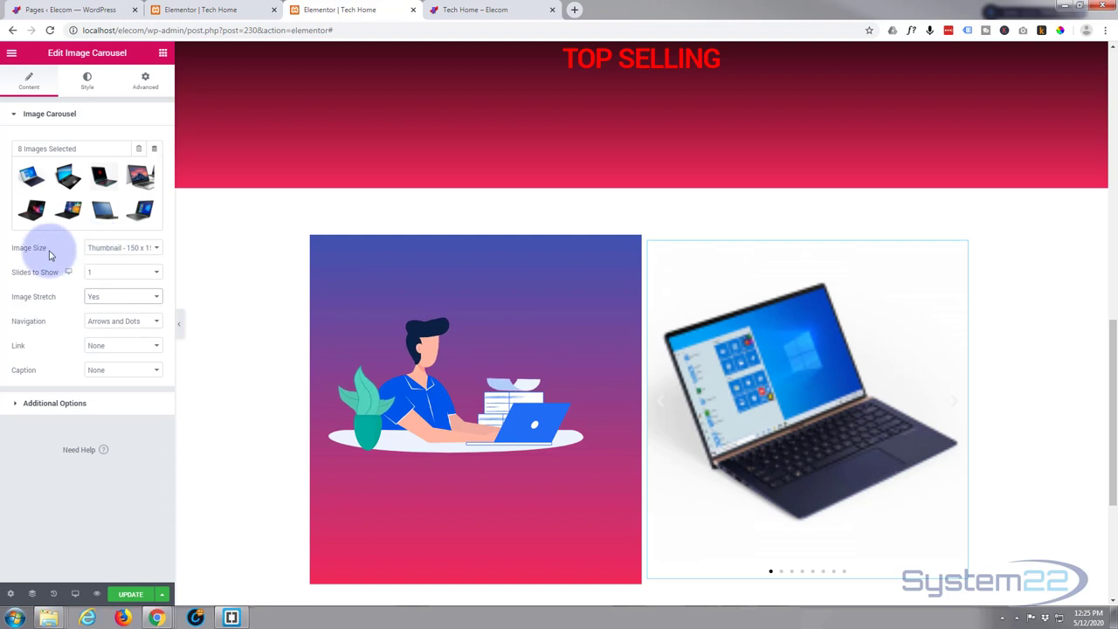
left_click(123, 247)
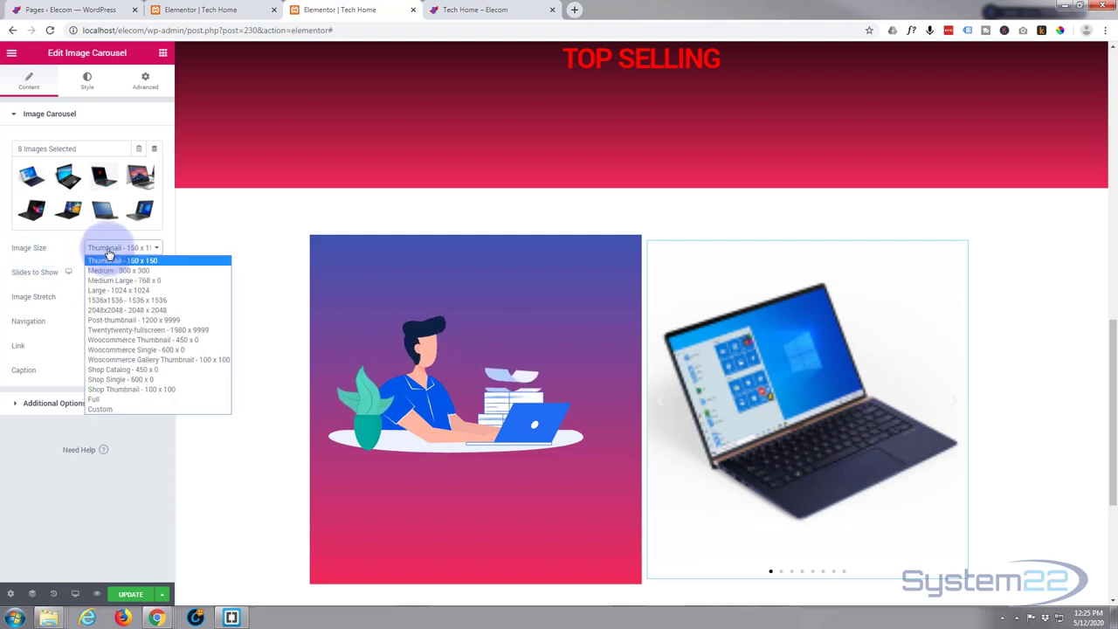
left_click(124, 280)
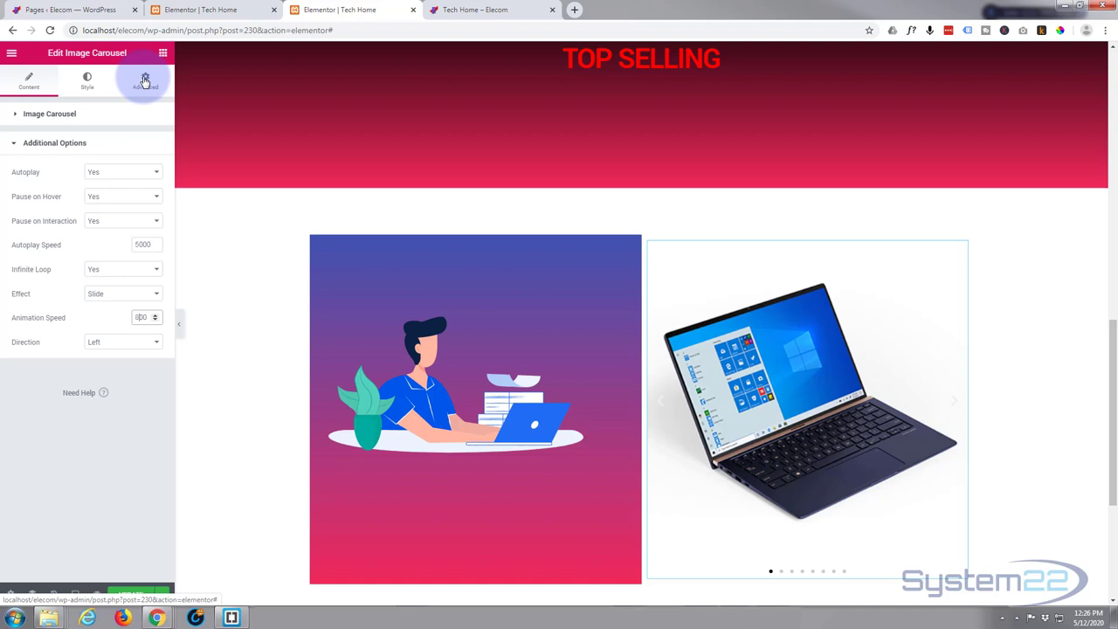
- Unlink the carousel's Advanced padding and enter 50 for Right and Left
left_click(145, 80)
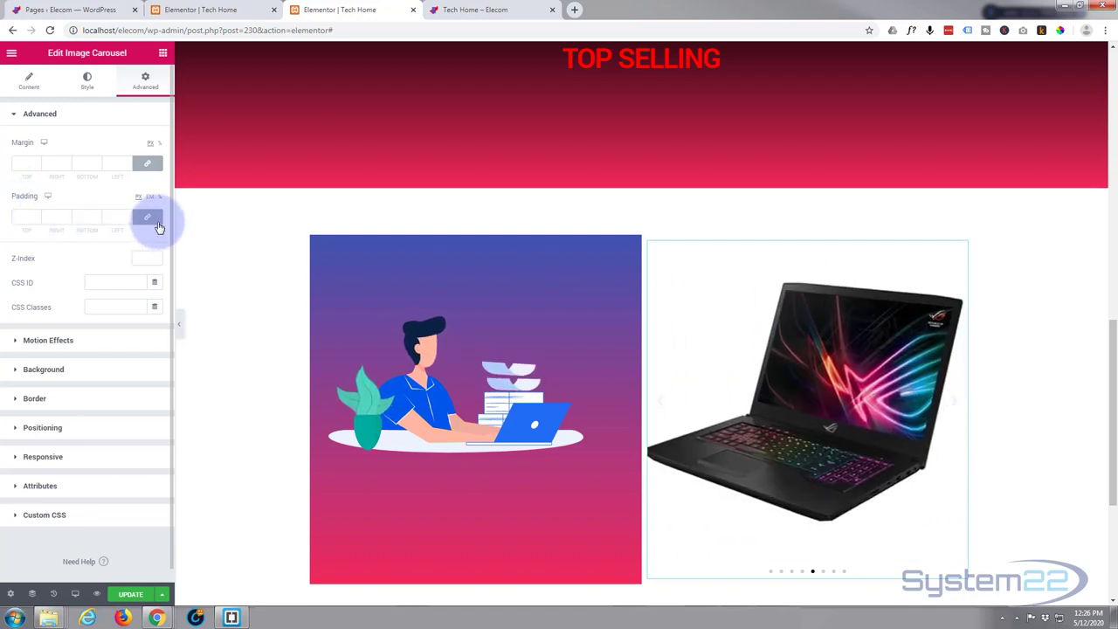
left_click(147, 217)
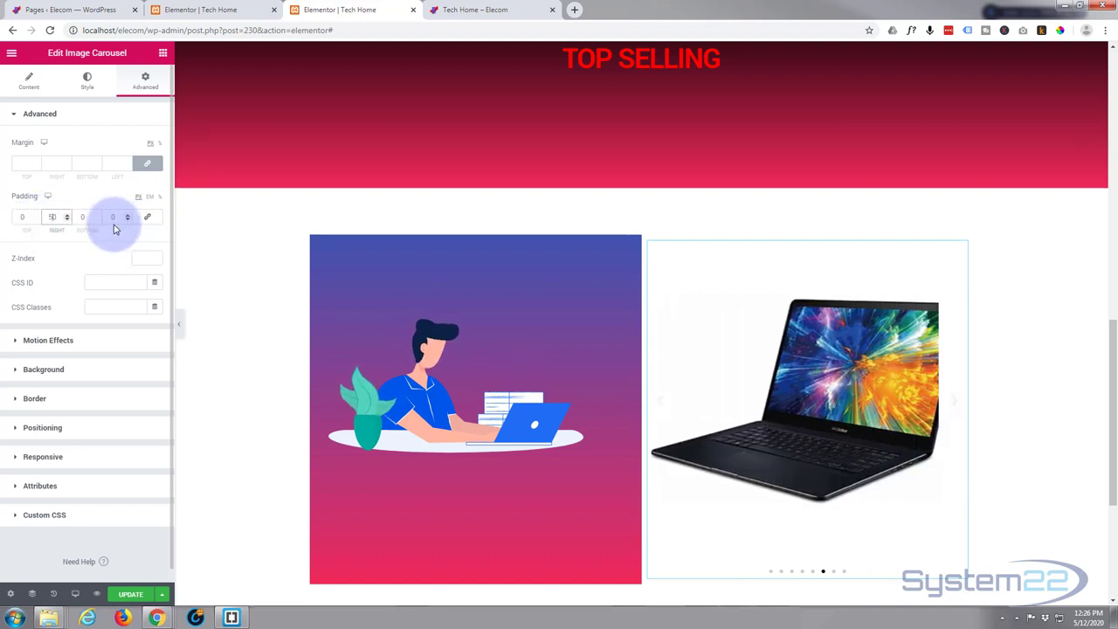
type("50")
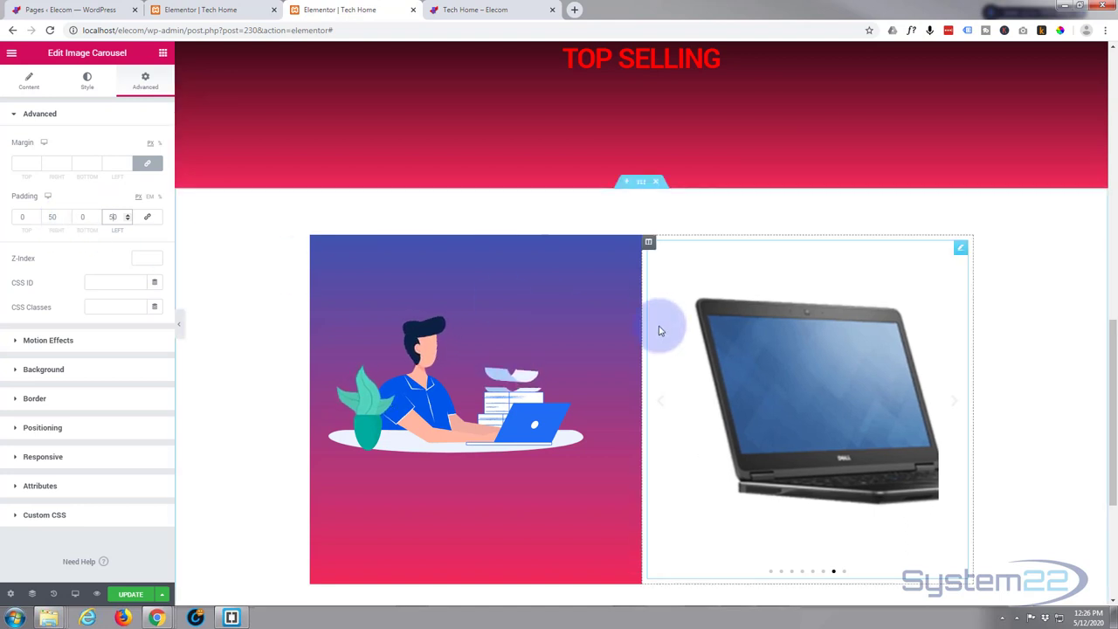
scroll("down", 3)
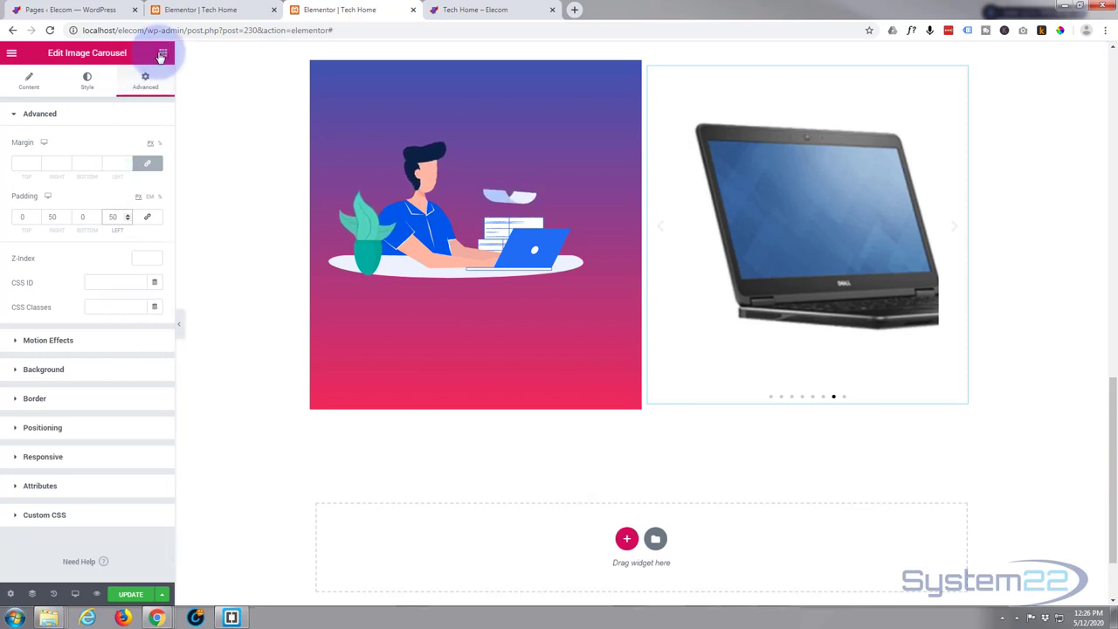
left_click(160, 53)
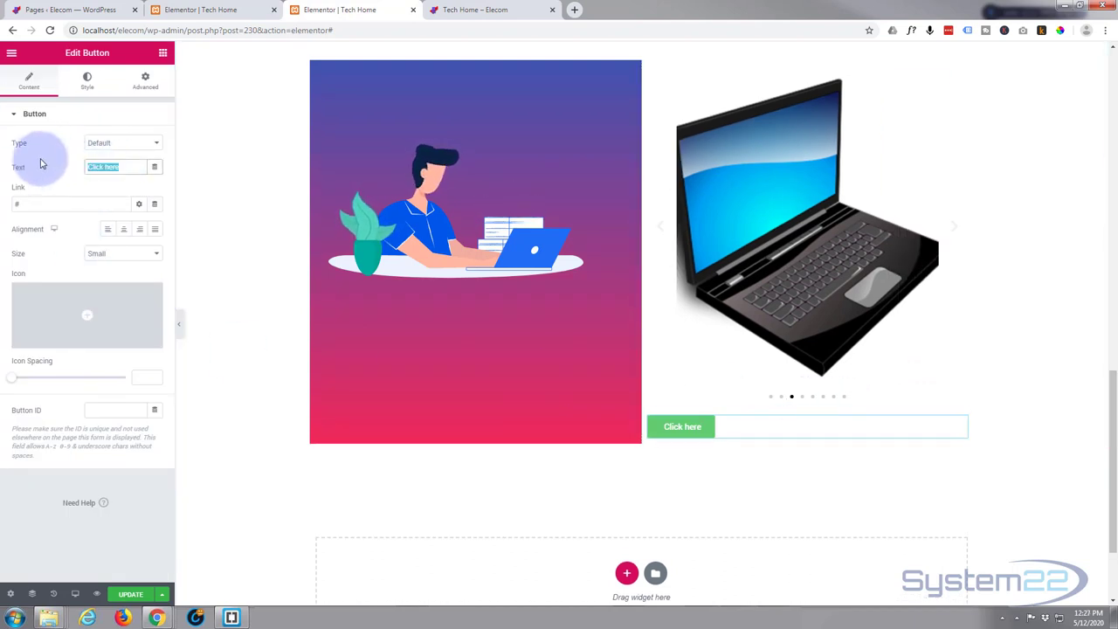
type("Laptop Clearance")
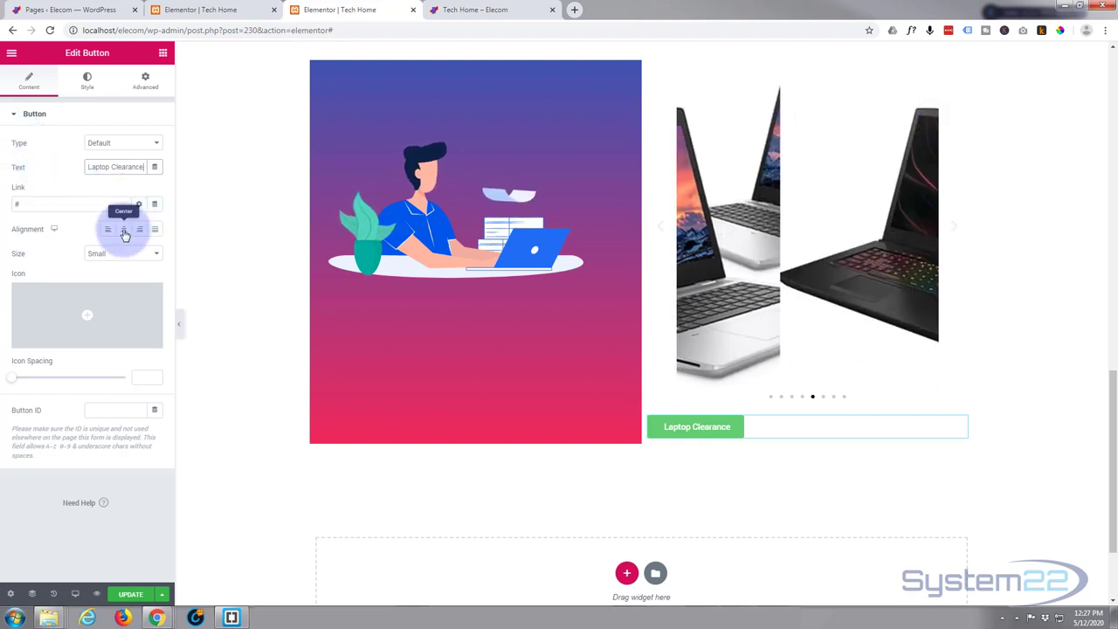
left_click(123, 229)
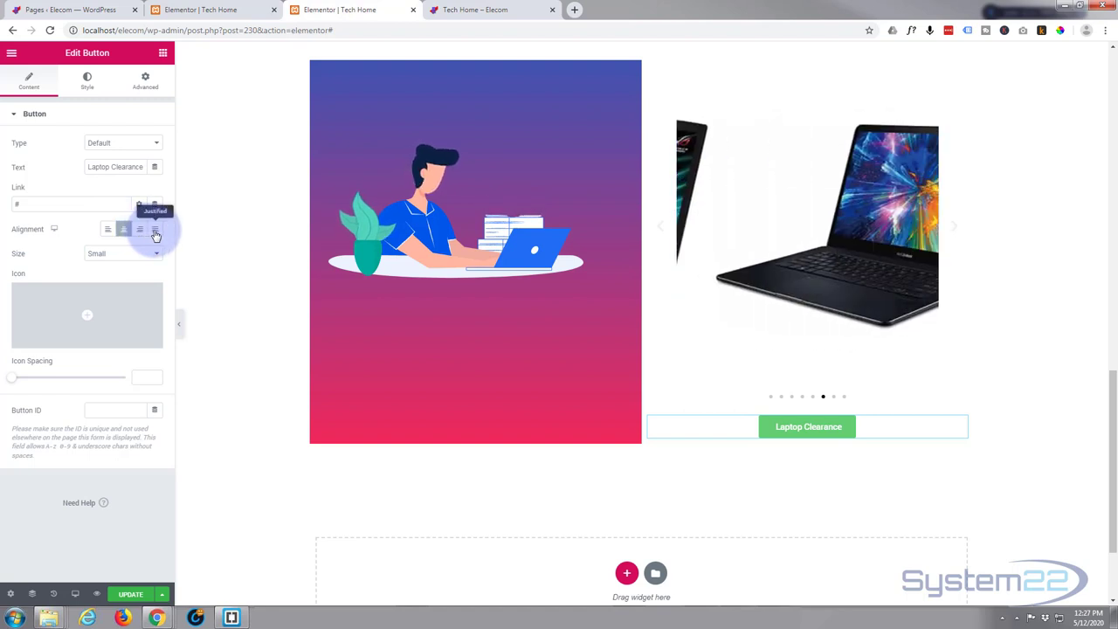
left_click(155, 229)
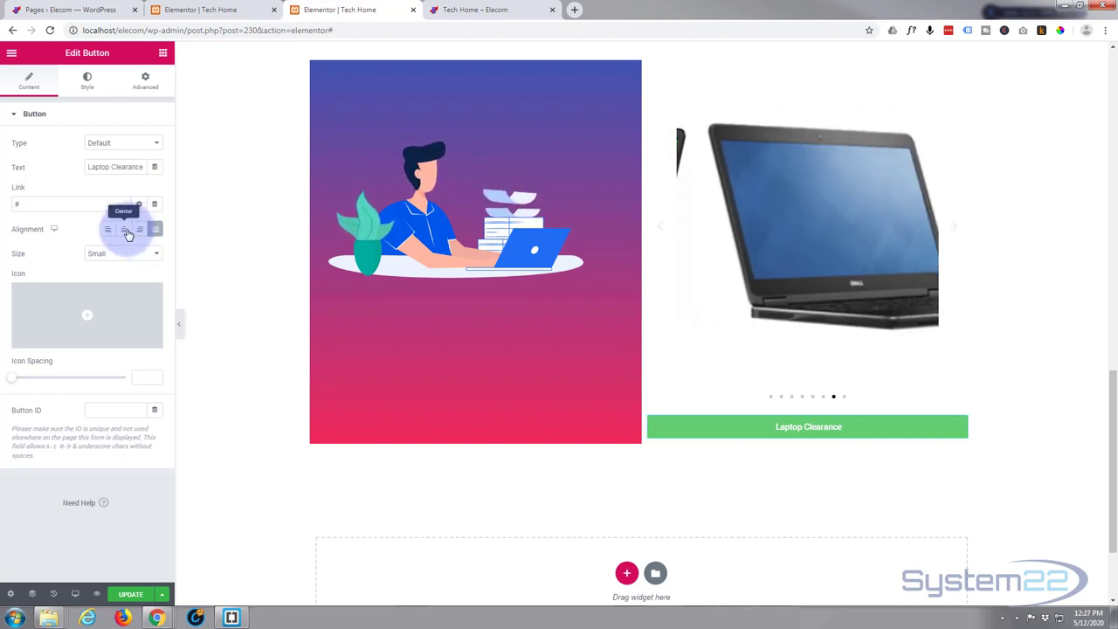
left_click(123, 229)
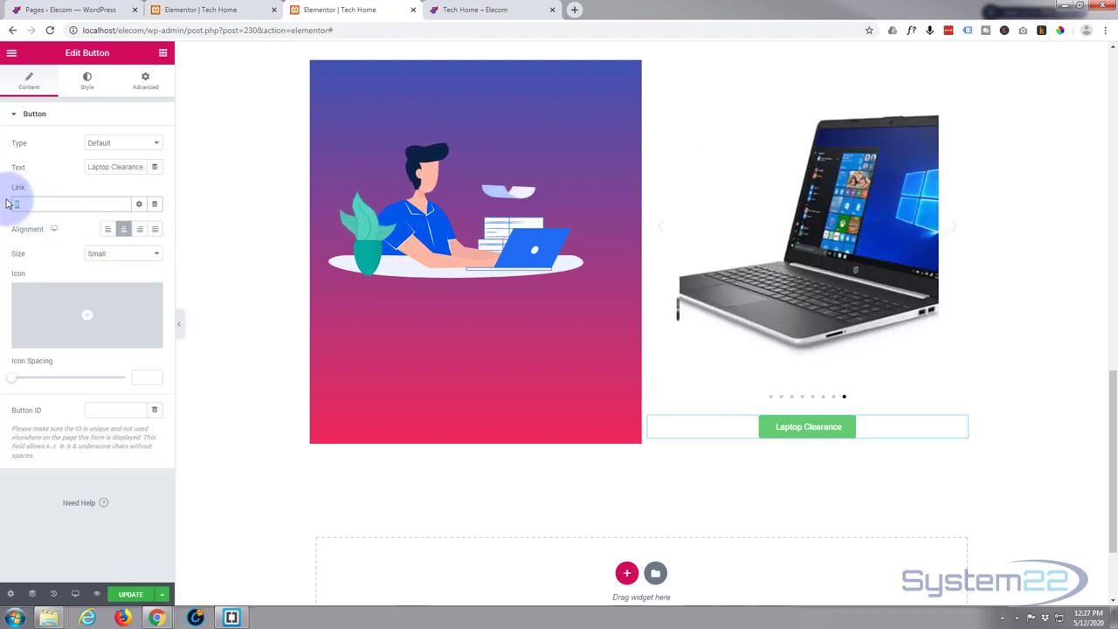
type("http://localhost/elecom/laptops/")
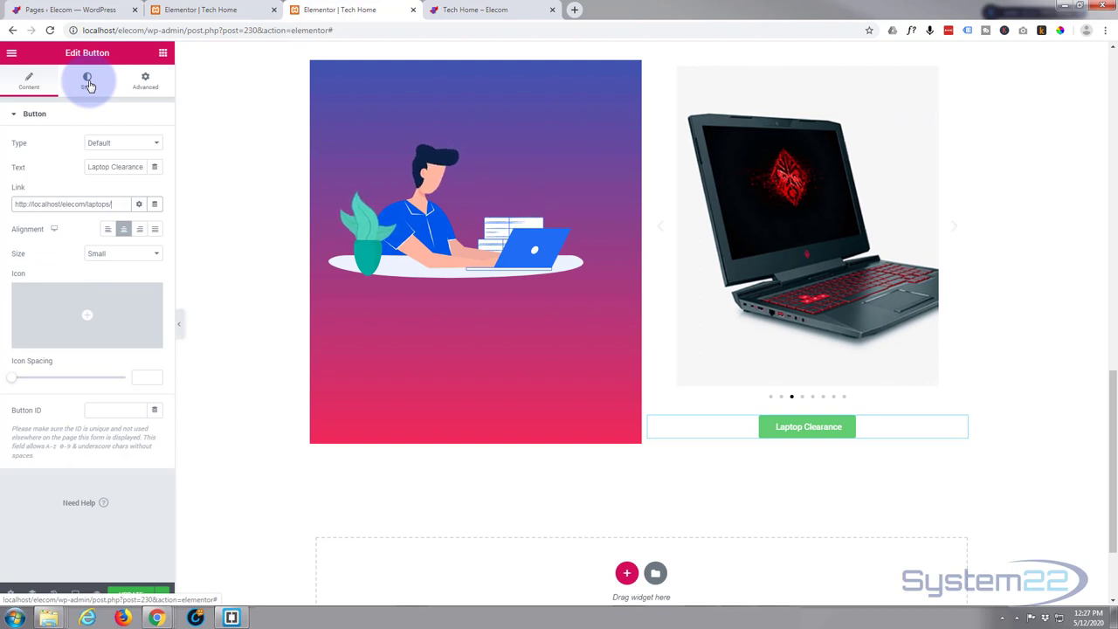
- Give the button a red background, Extra Large size, and 0 border radius
left_click(87, 80)
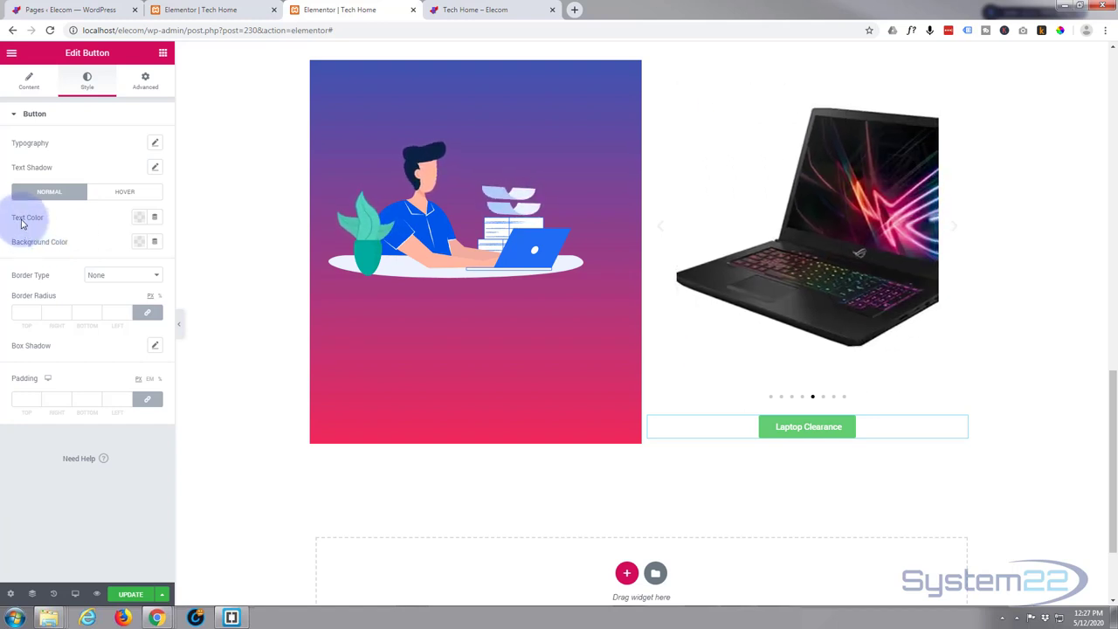
left_click(139, 245)
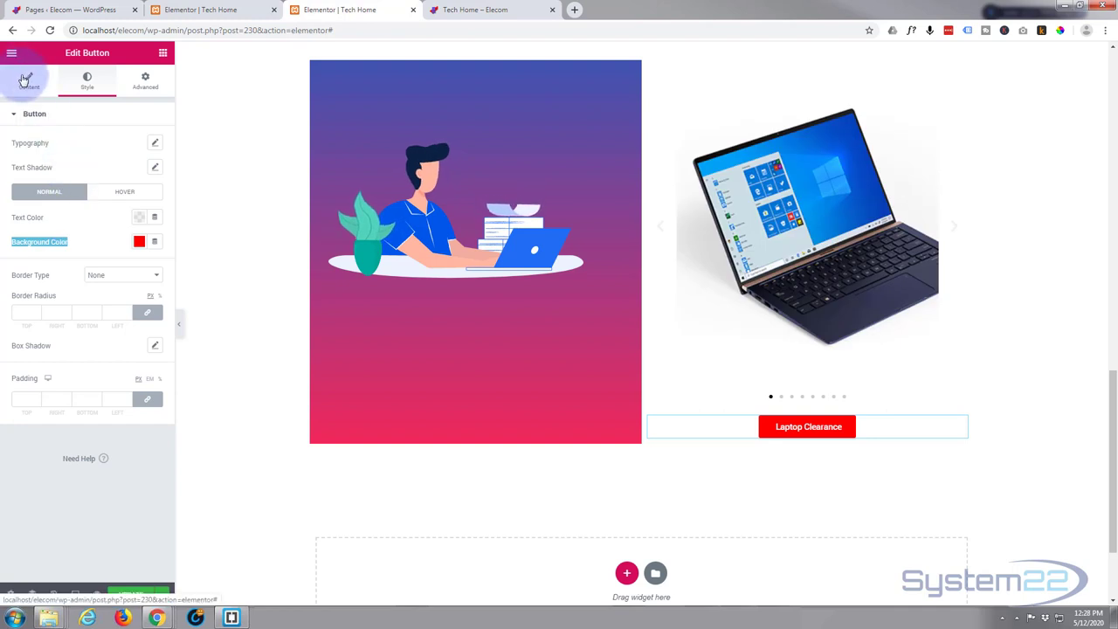
left_click(28, 81)
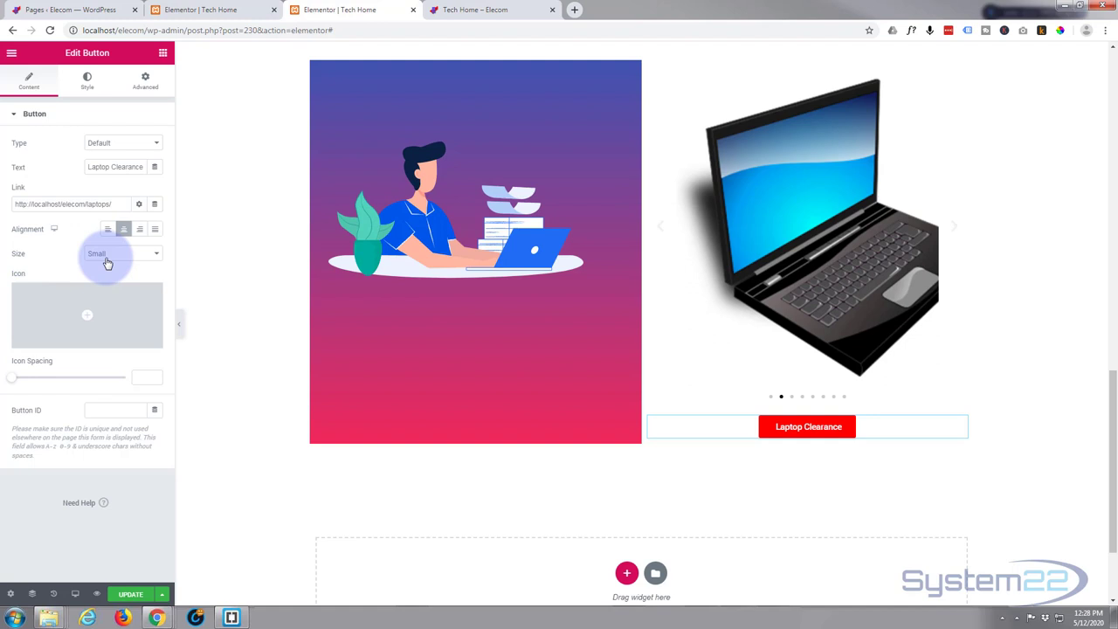
left_click(122, 253)
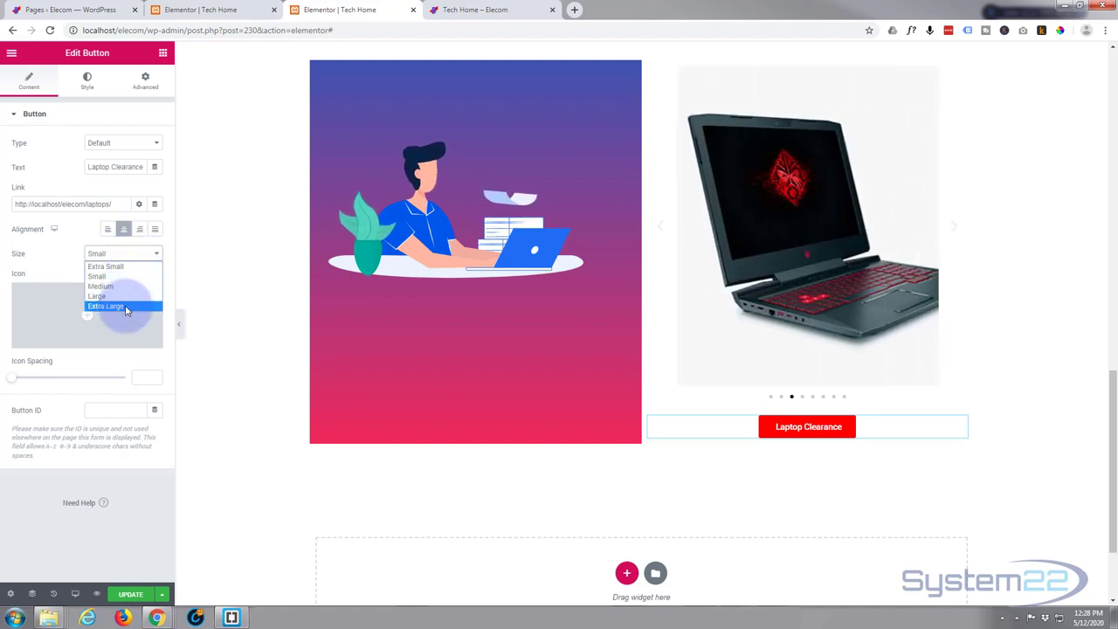
left_click(105, 306)
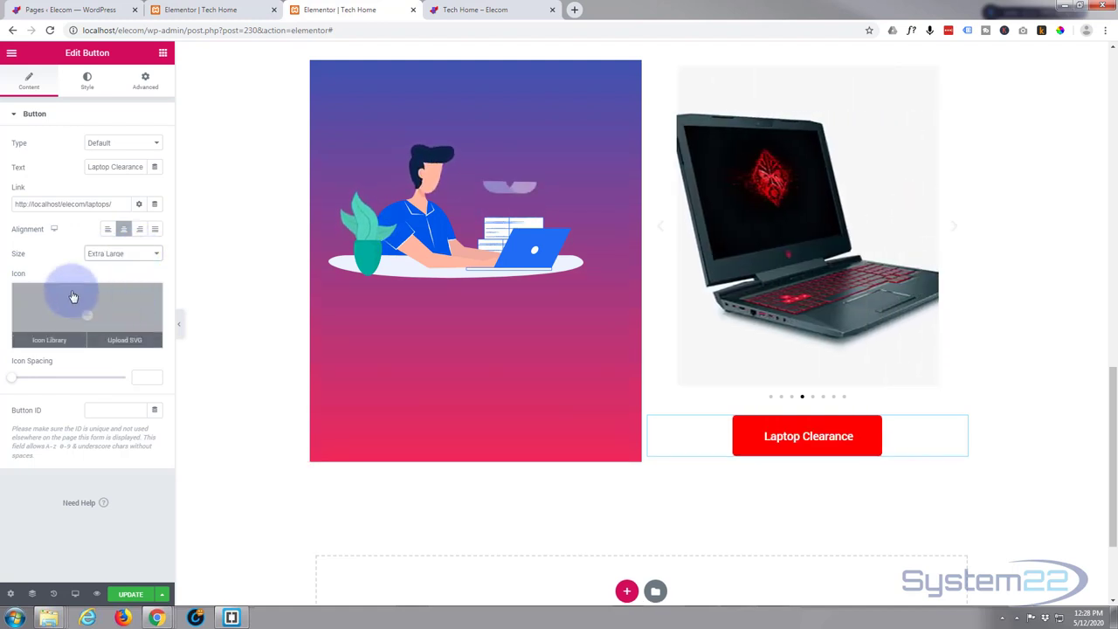
left_click(87, 80)
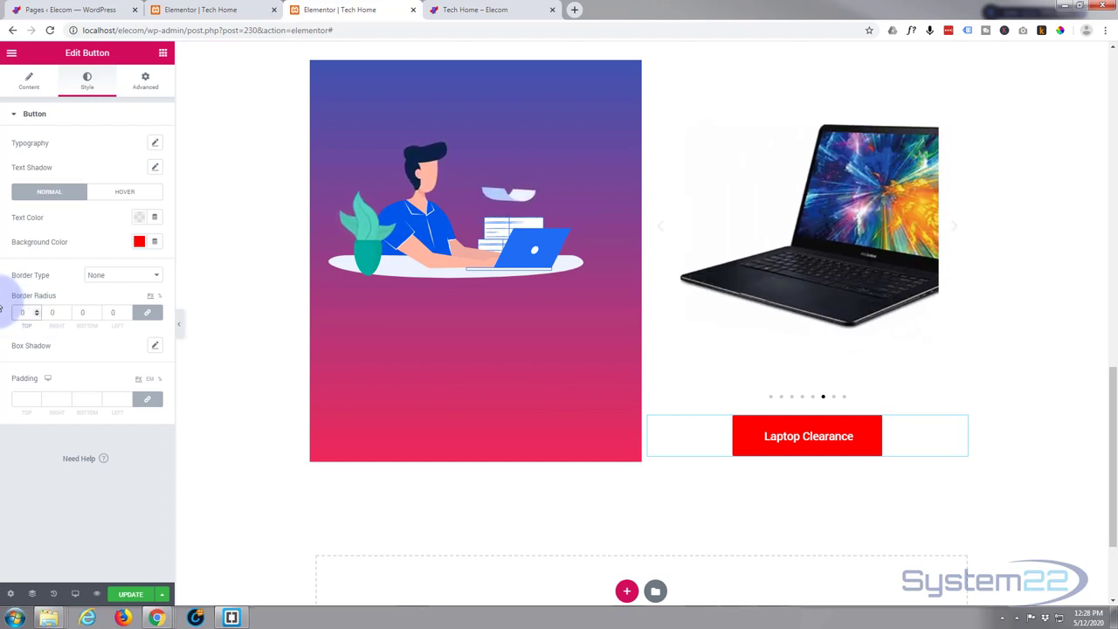
left_click(954, 225)
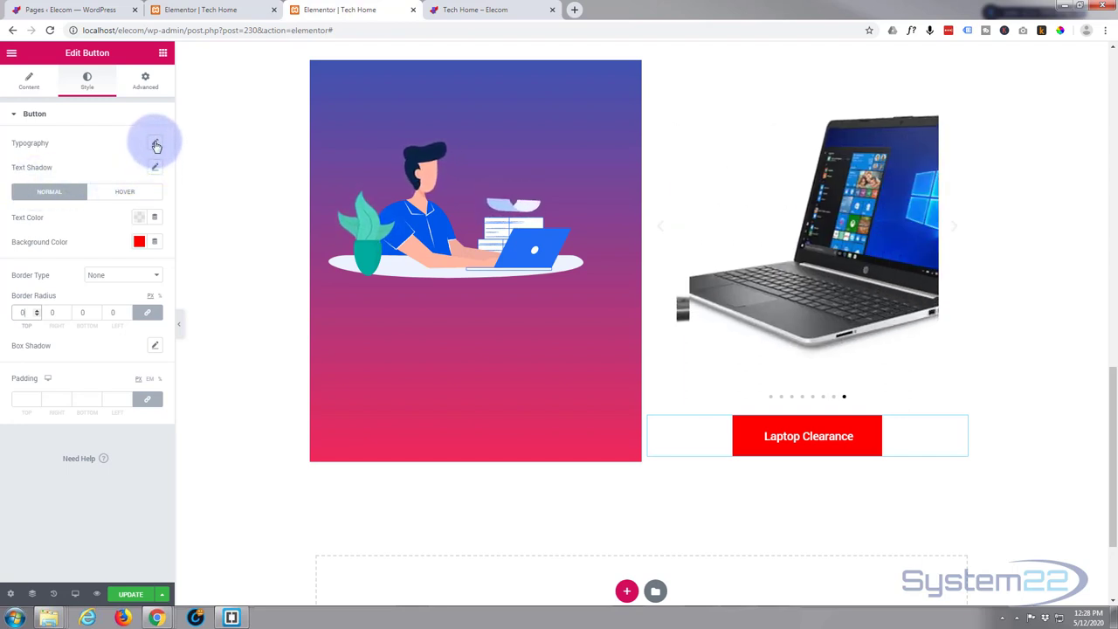
- Set the button's typography transform to Uppercase
left_click(157, 145)
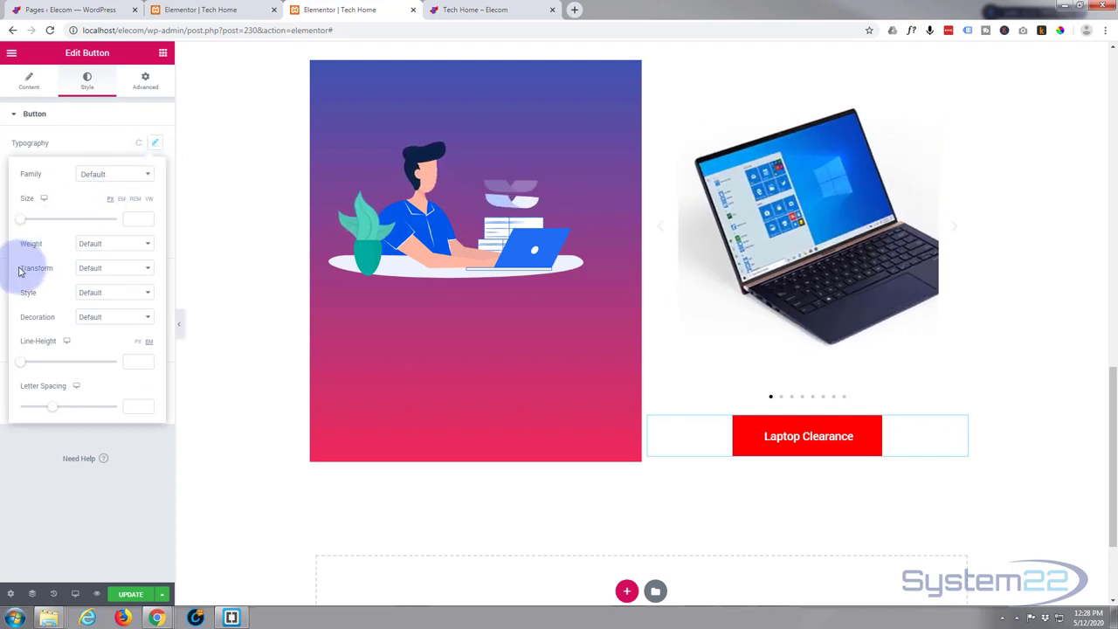
left_click(113, 268)
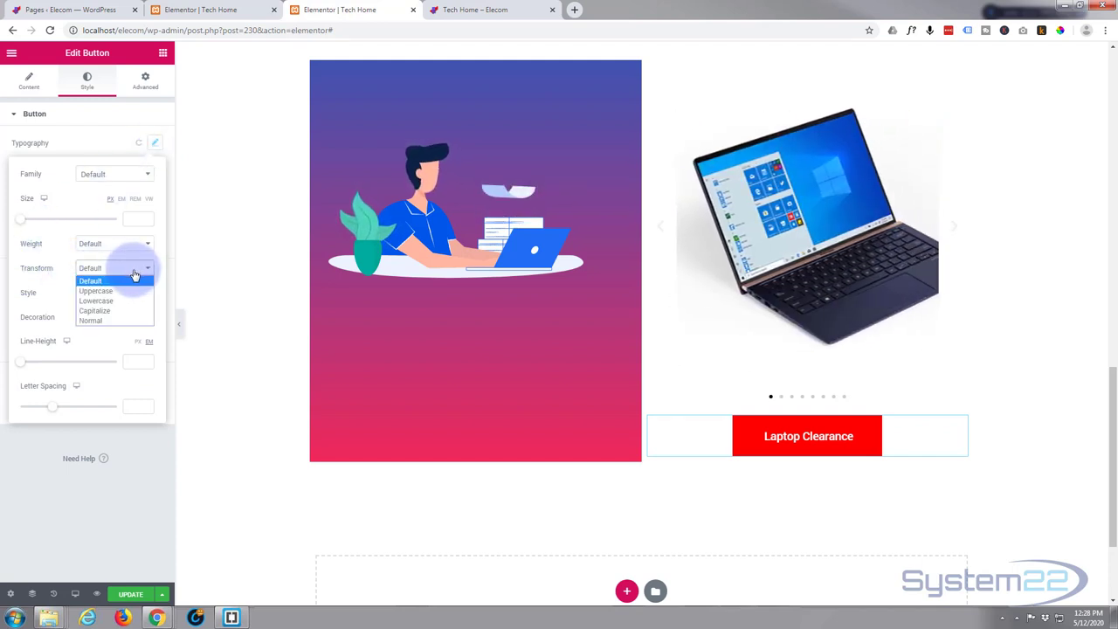
left_click(95, 291)
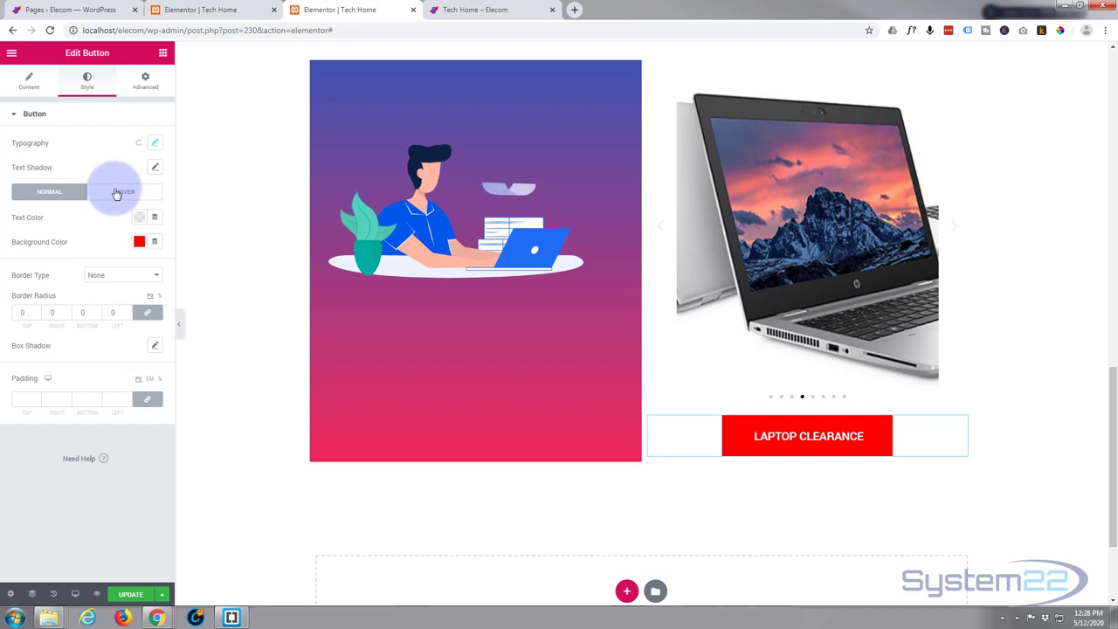
- Give the button a dark blue background colour on hover
left_click(124, 191)
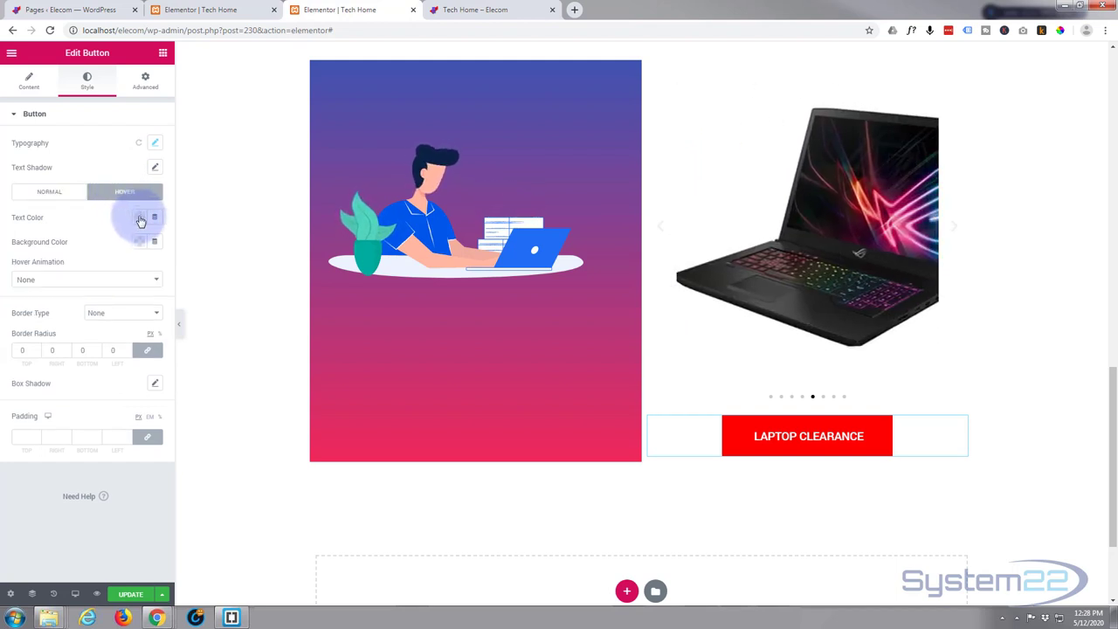
left_click(140, 242)
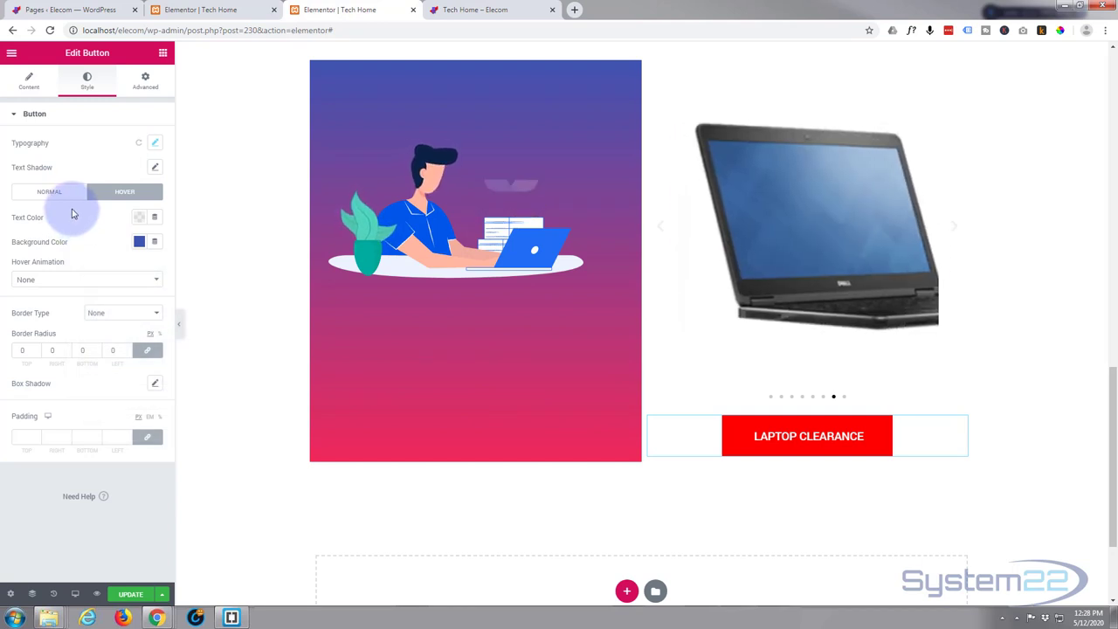
left_click(88, 279)
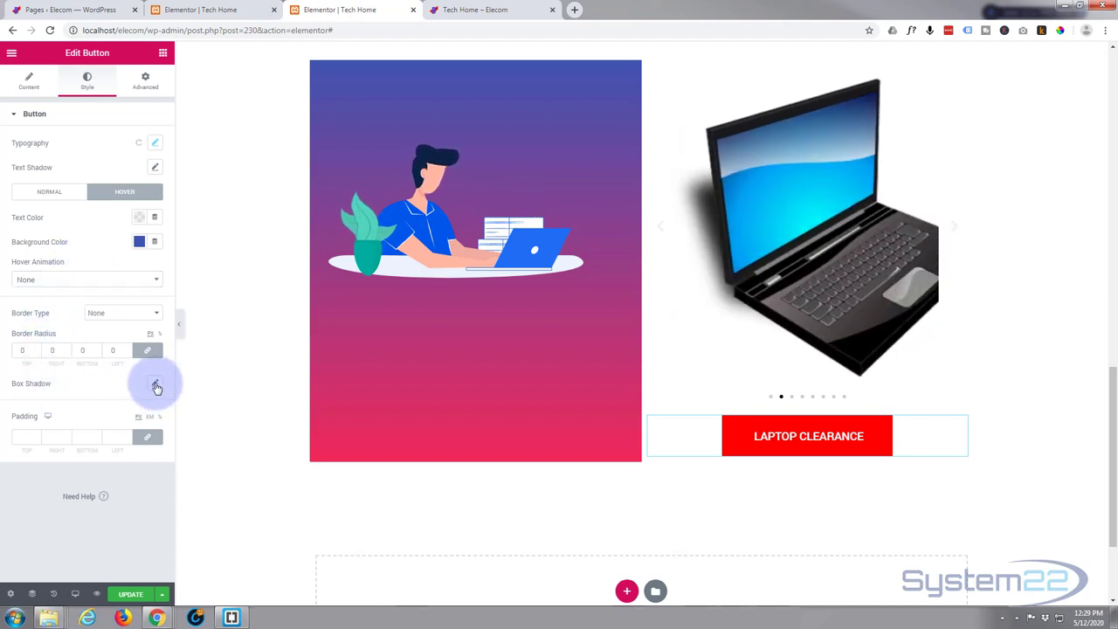
- Open the box shadow settings for the Laptop Clearance button
left_click(156, 383)
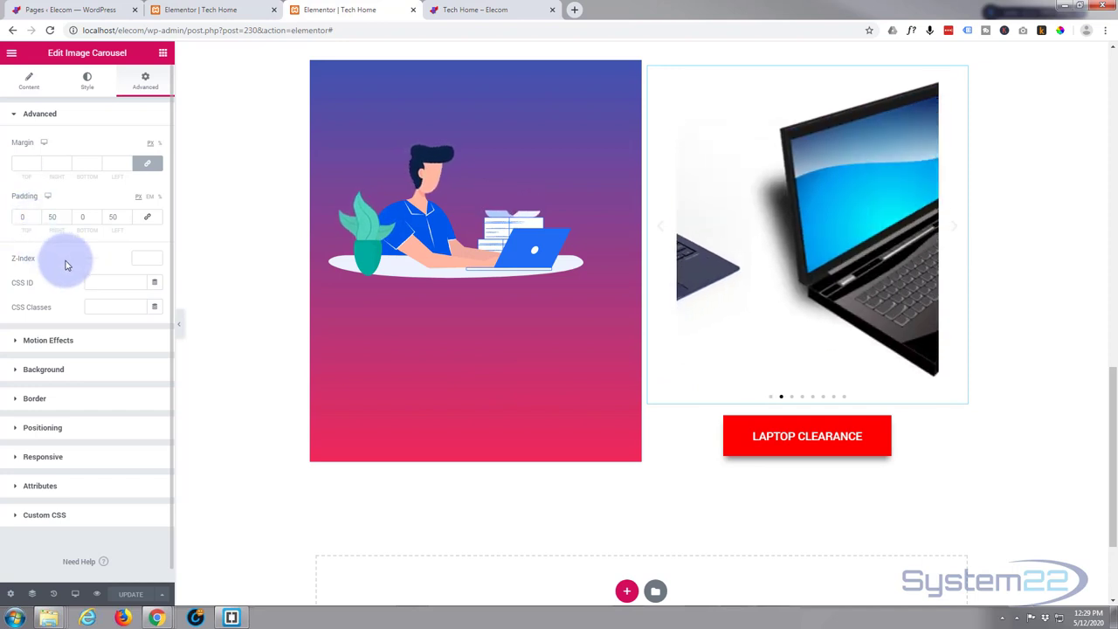
left_click(29, 80)
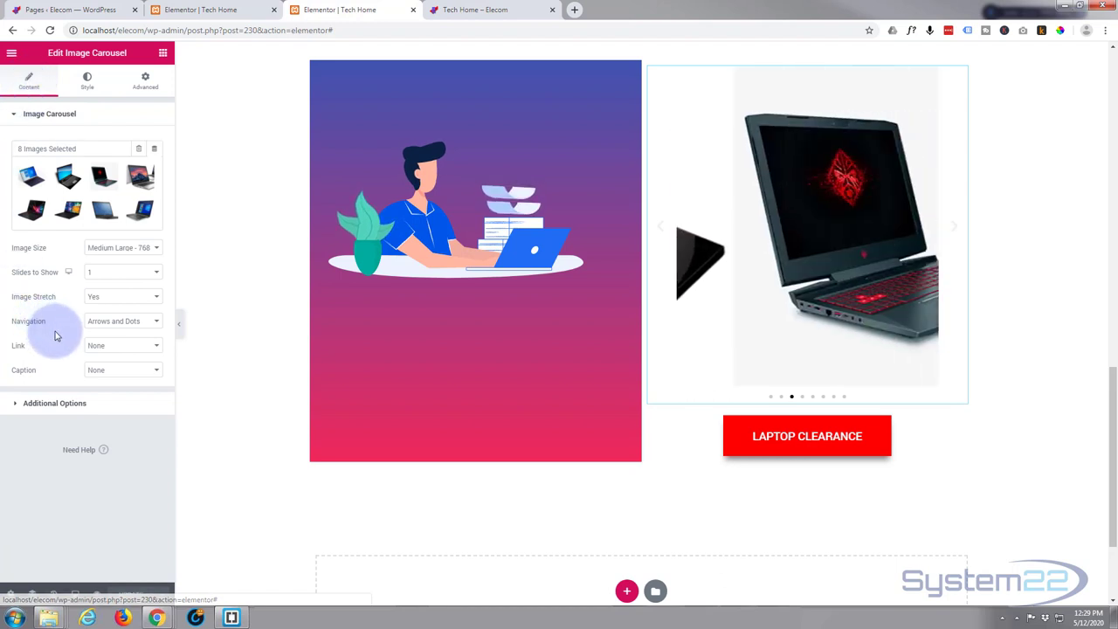
left_click(122, 345)
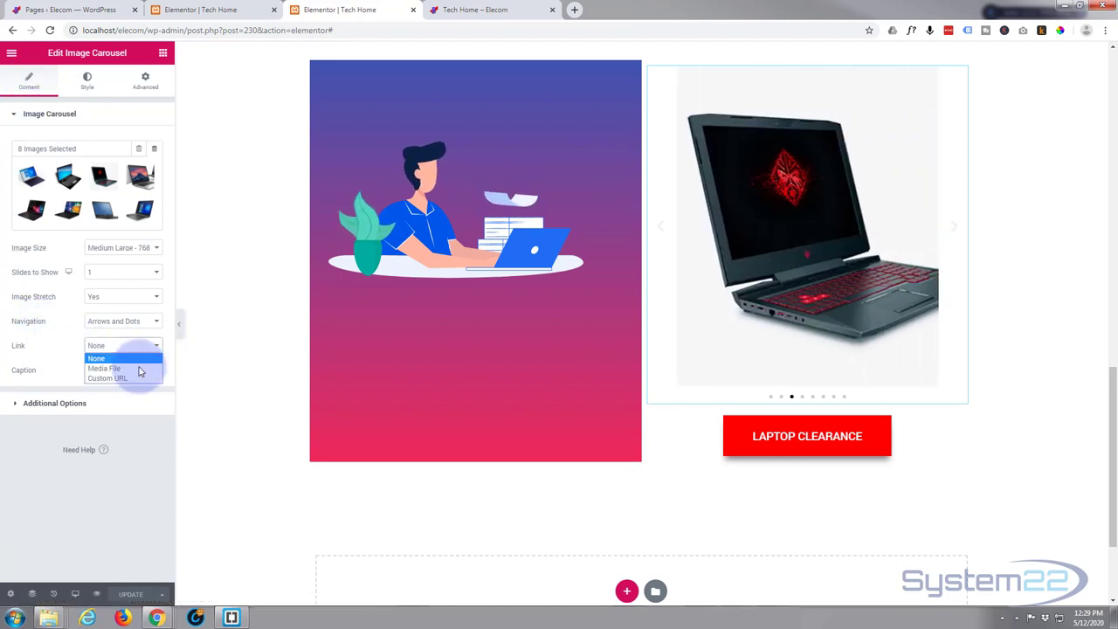
left_click(108, 378)
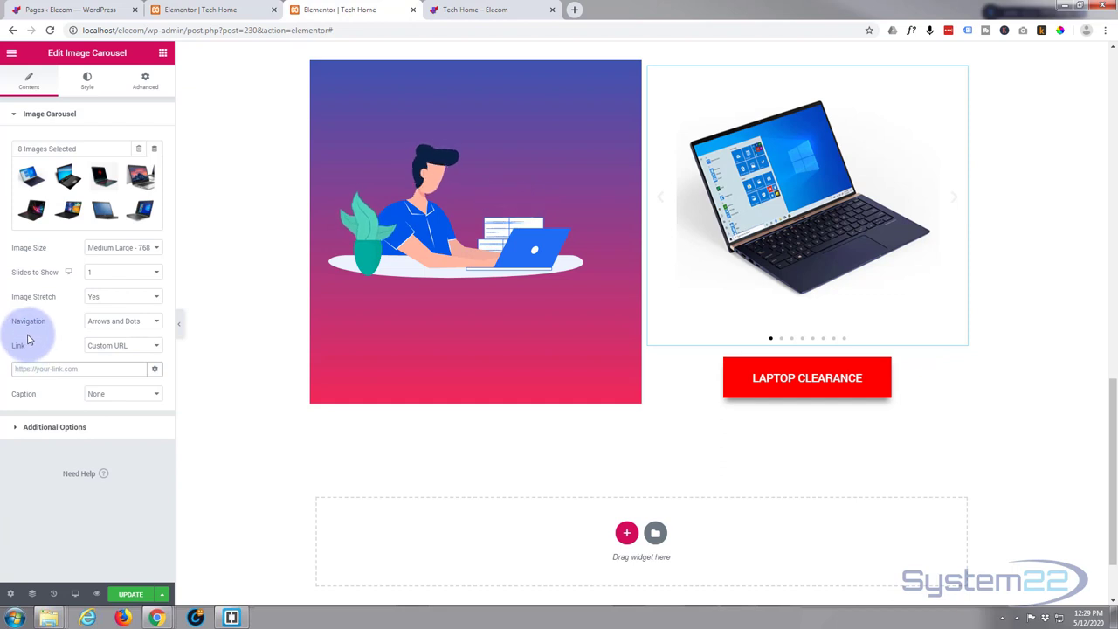
type("http://localhost/elecom/laptops/")
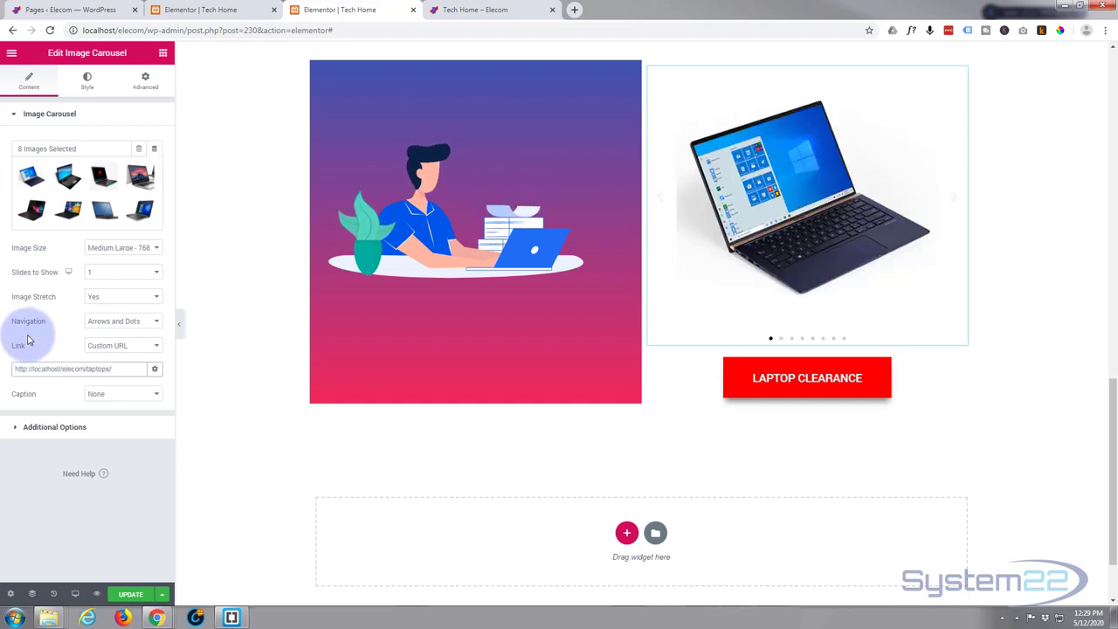
mouse_move(136, 564)
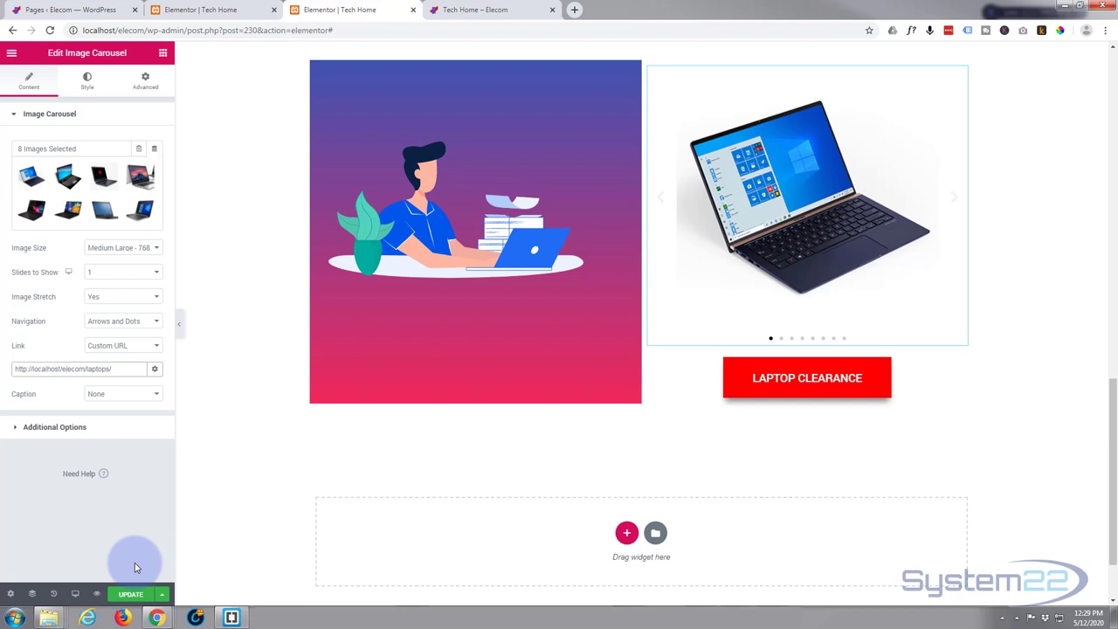
scroll("up", 3)
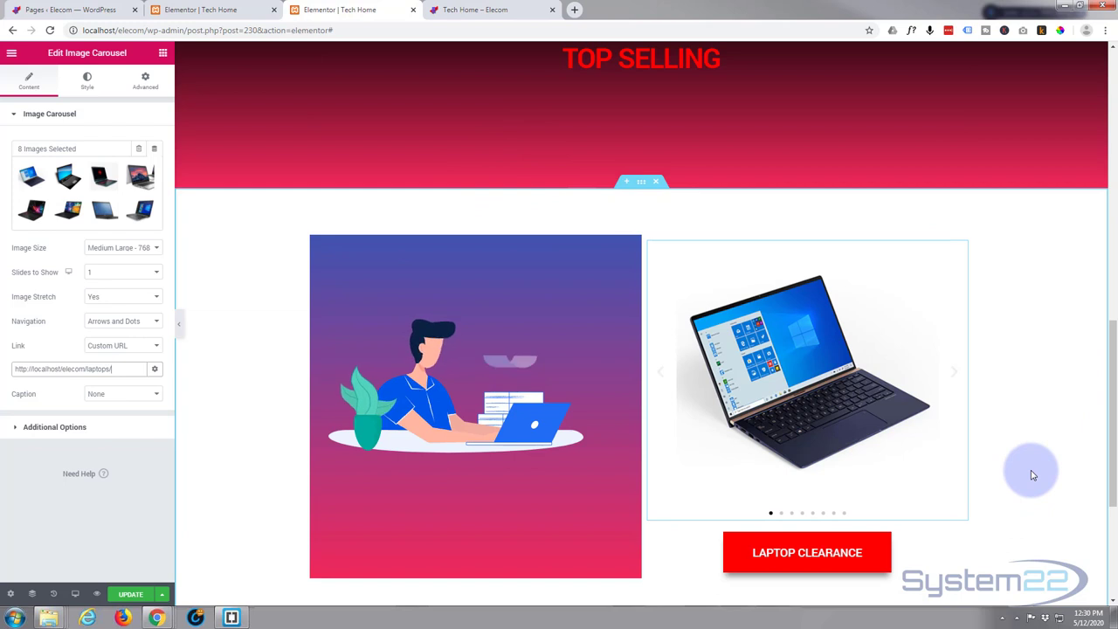
mouse_move(642, 182)
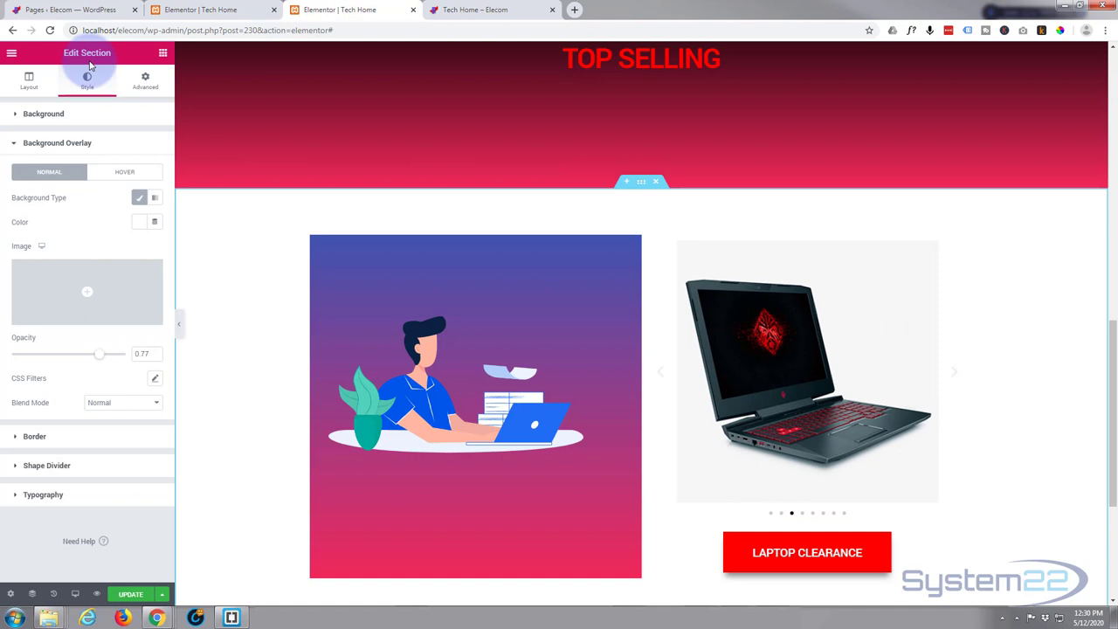
- Set the section's slideshow background to a gallery containing the gaming desktop photo
left_click(43, 113)
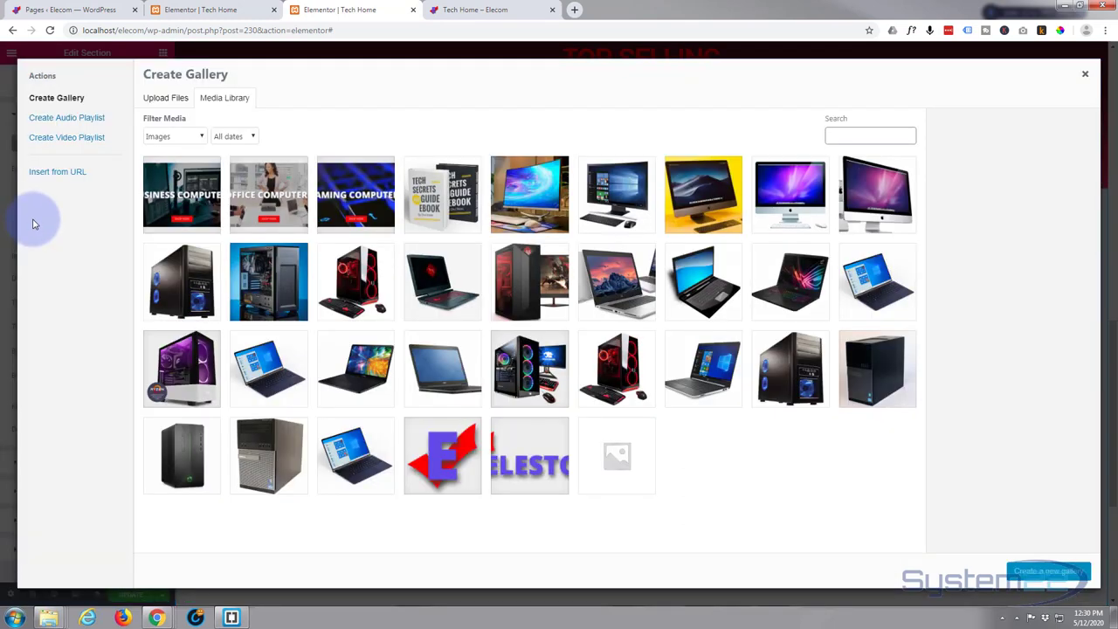
left_click(529, 369)
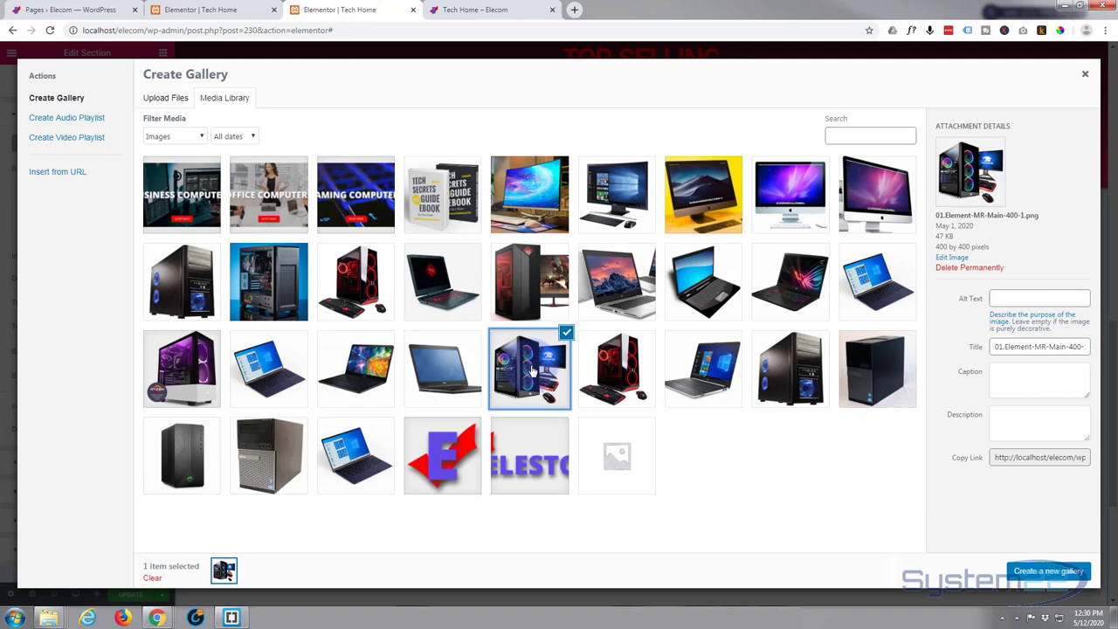
left_click(1048, 570)
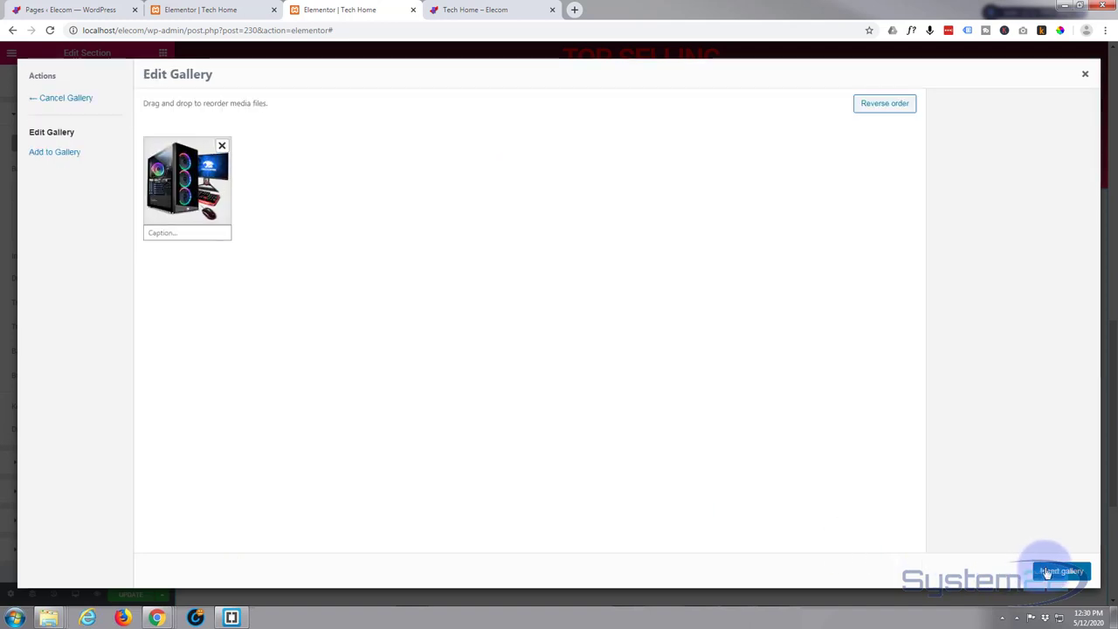
left_click(1061, 572)
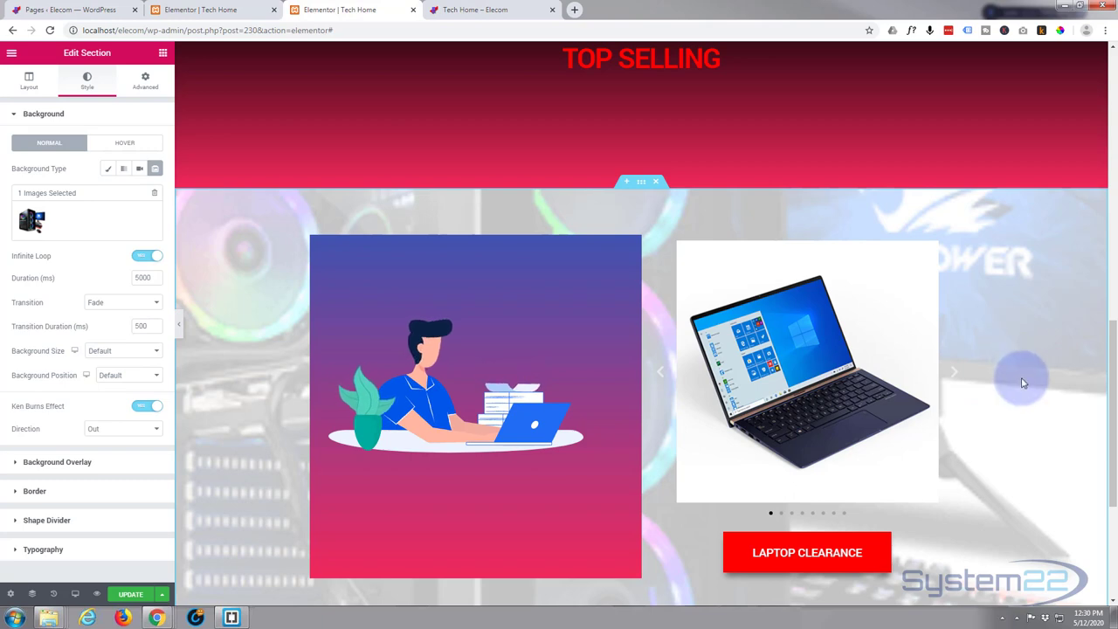
mouse_move(226, 366)
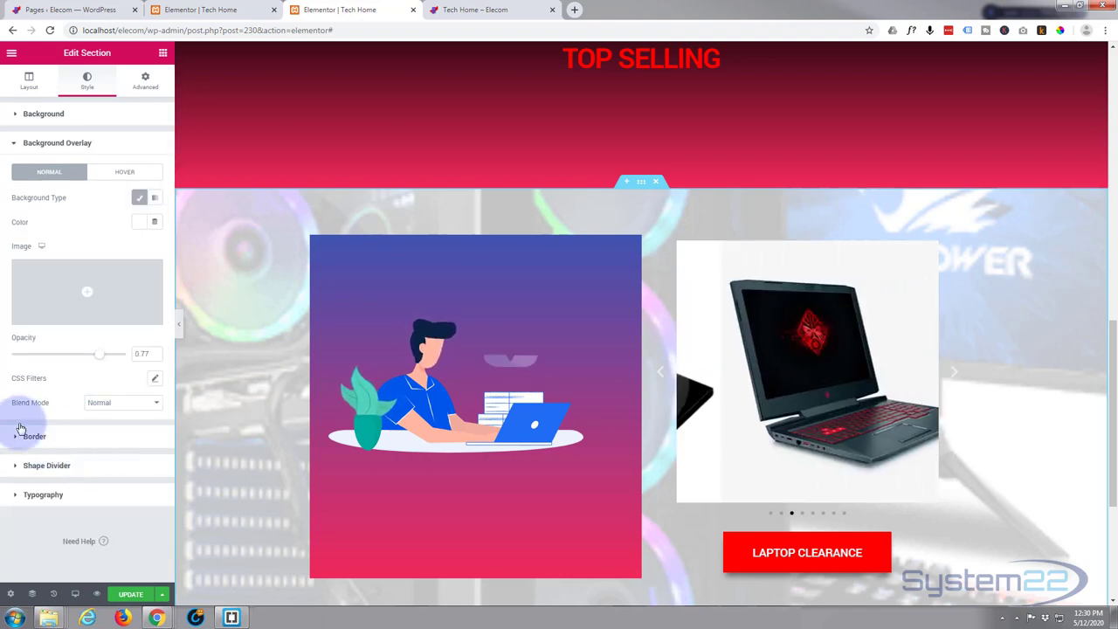
- Set the background overlay colour to black and adjust its opacity to about 0.8
left_click(143, 222)
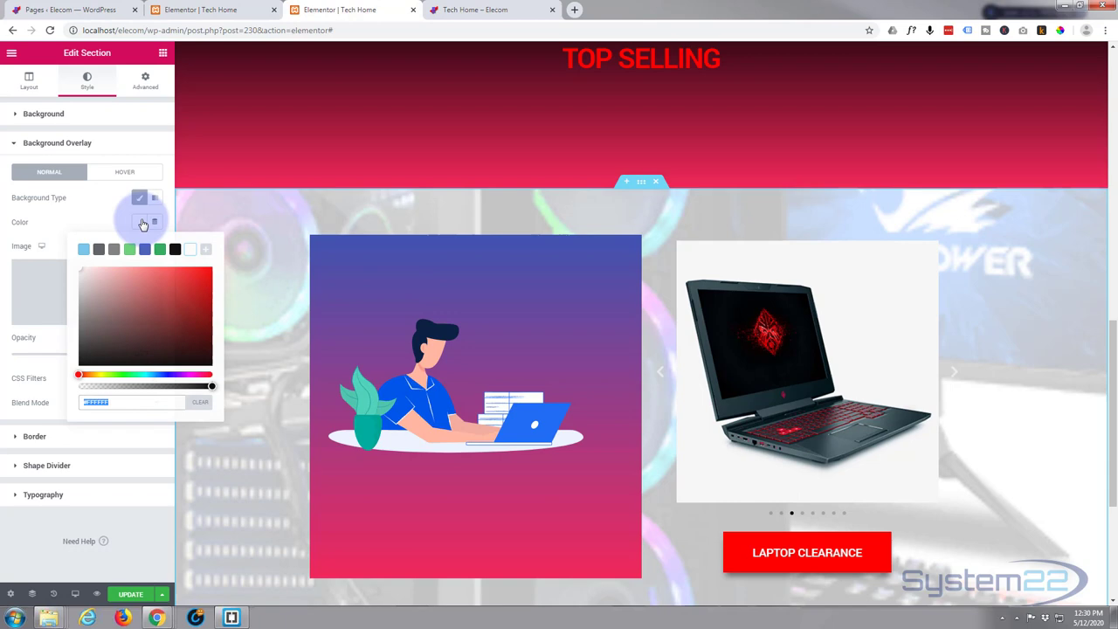
left_click(174, 250)
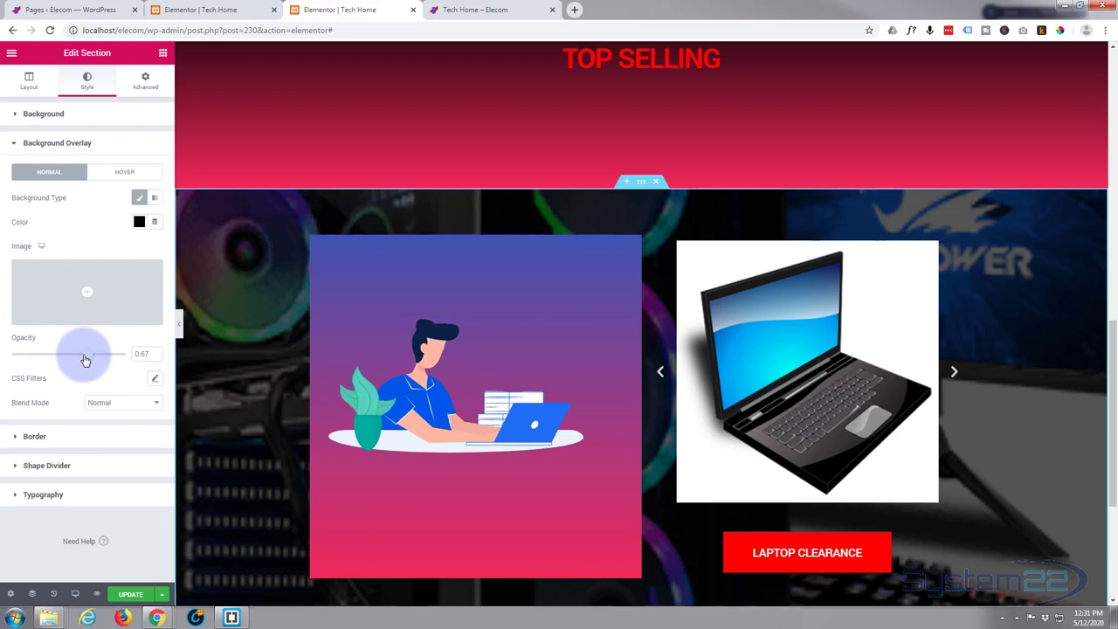
left_click_drag(84, 354, 111, 354)
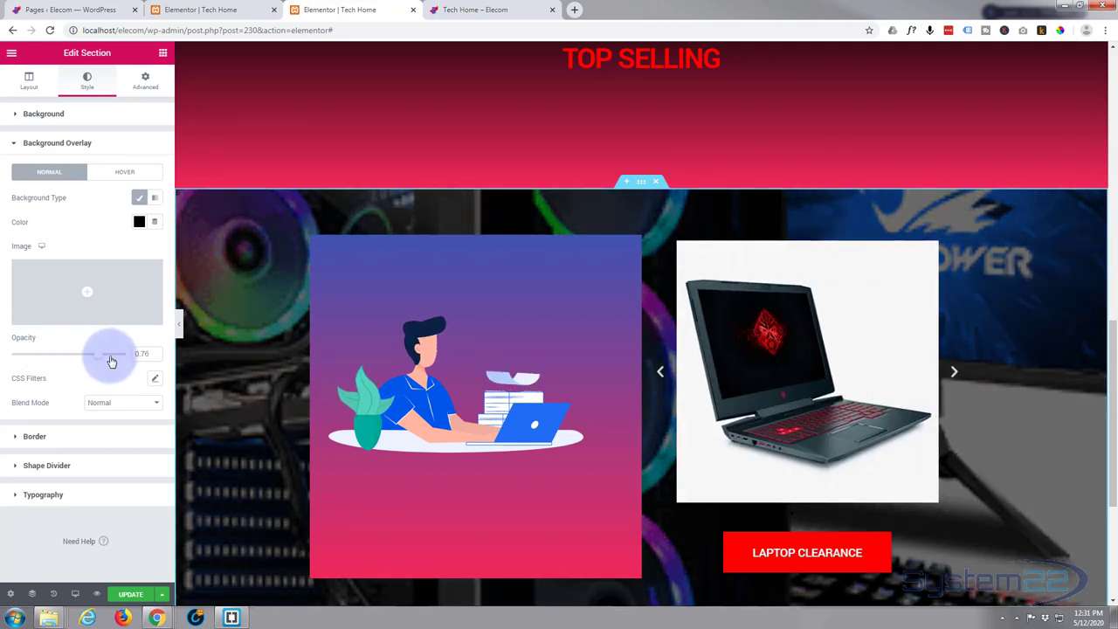
left_click_drag(112, 354, 137, 354)
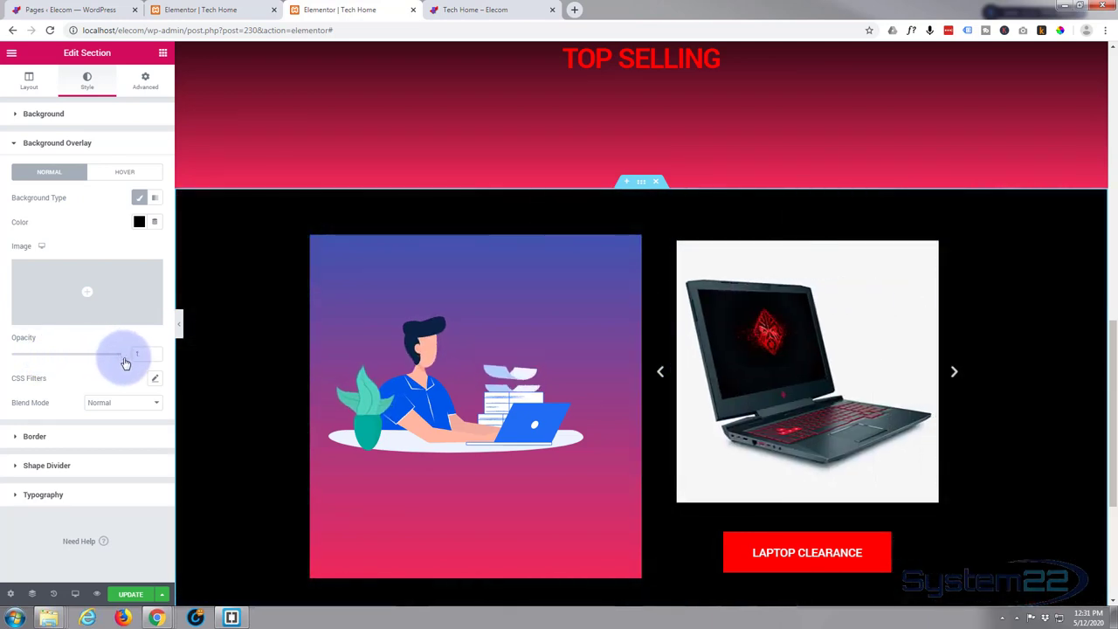
left_click_drag(127, 354, 103, 354)
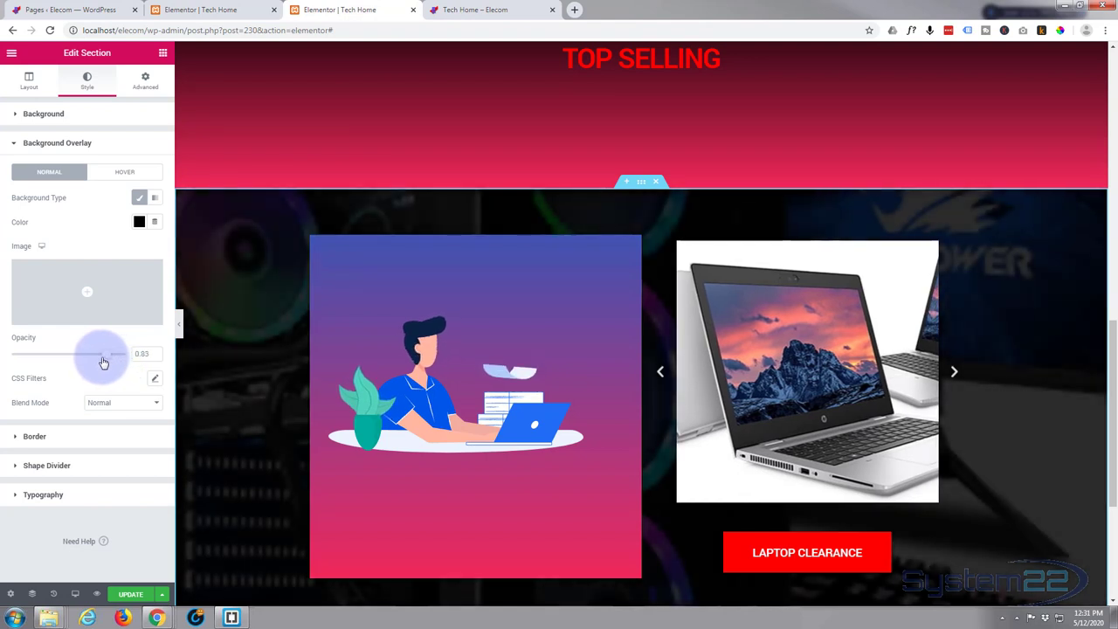
left_click_drag(105, 353, 102, 354)
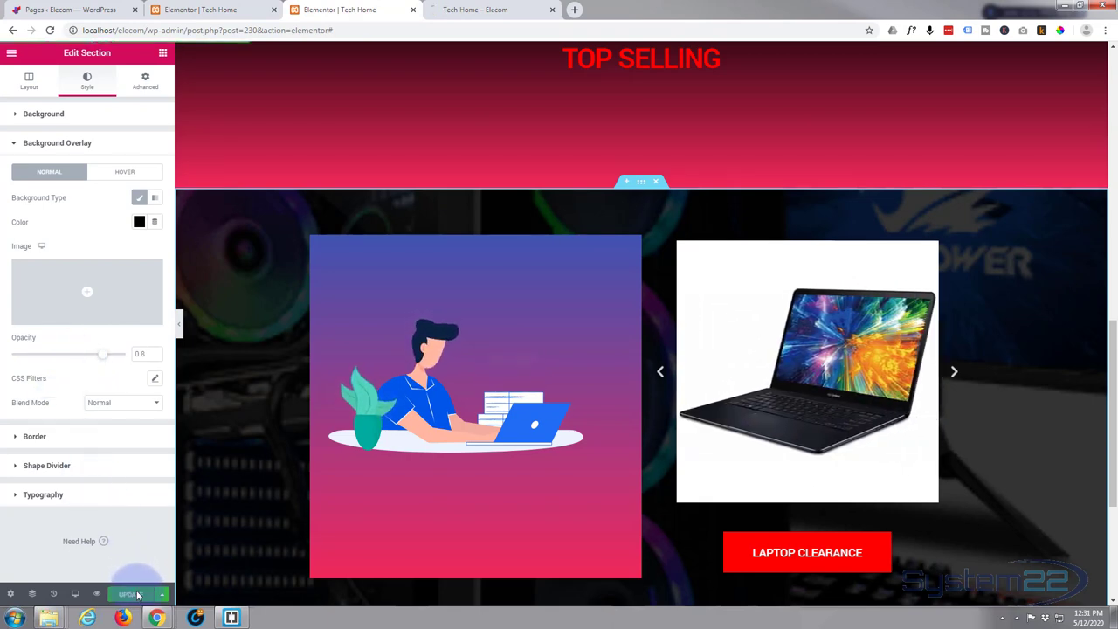
- Switch to the live home page preview and scroll down to the carousel section
left_click(129, 594)
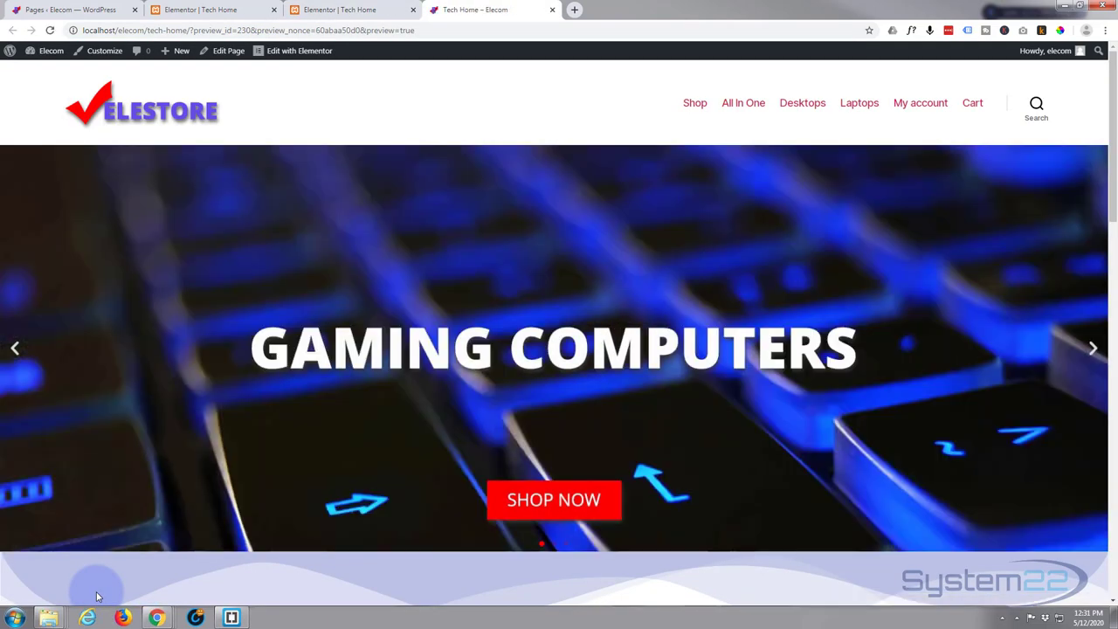
scroll("down", 3)
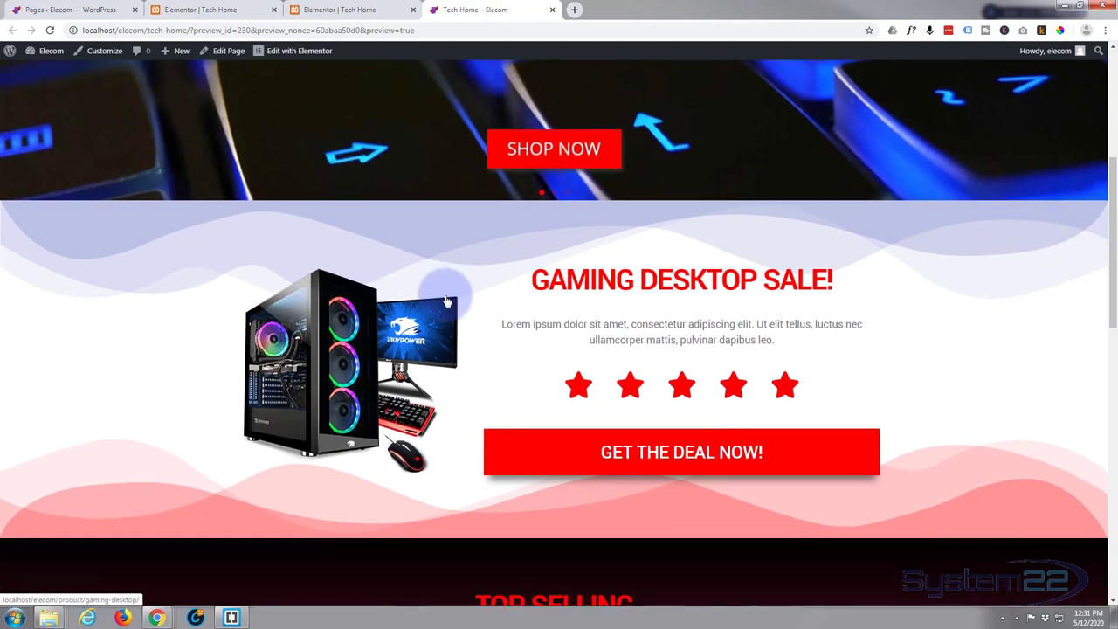
scroll("down", 3)
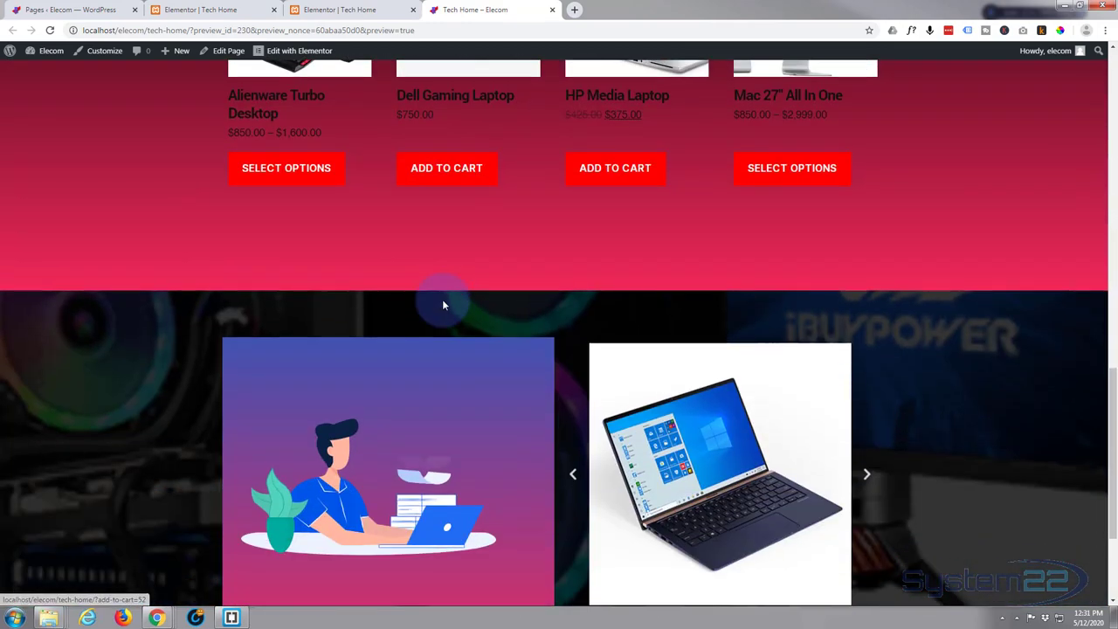
scroll("down", 3)
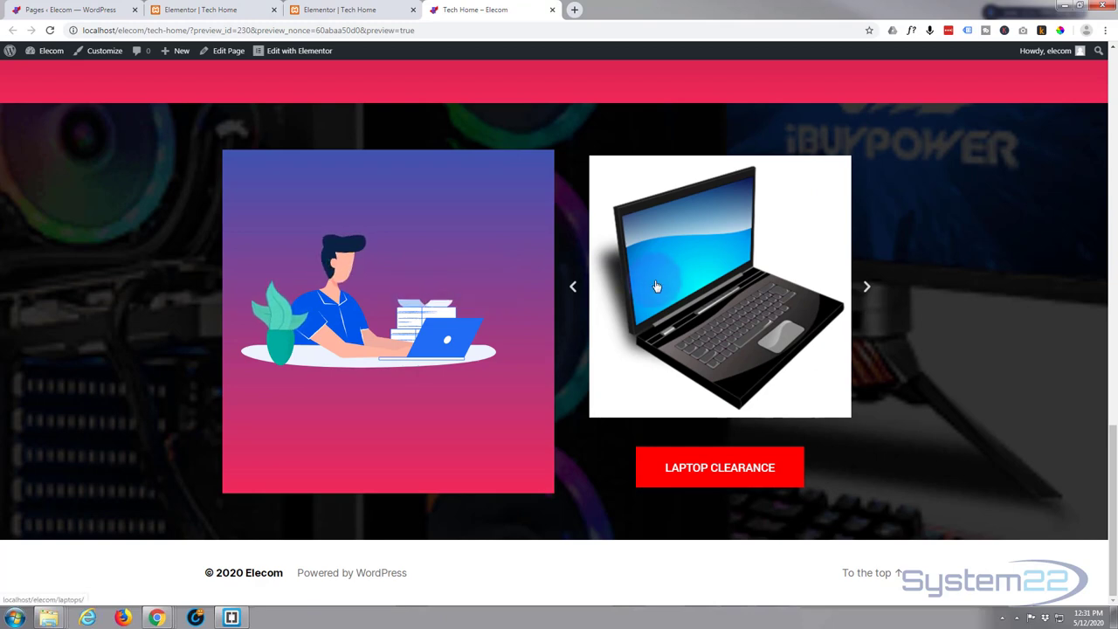
mouse_move(771, 305)
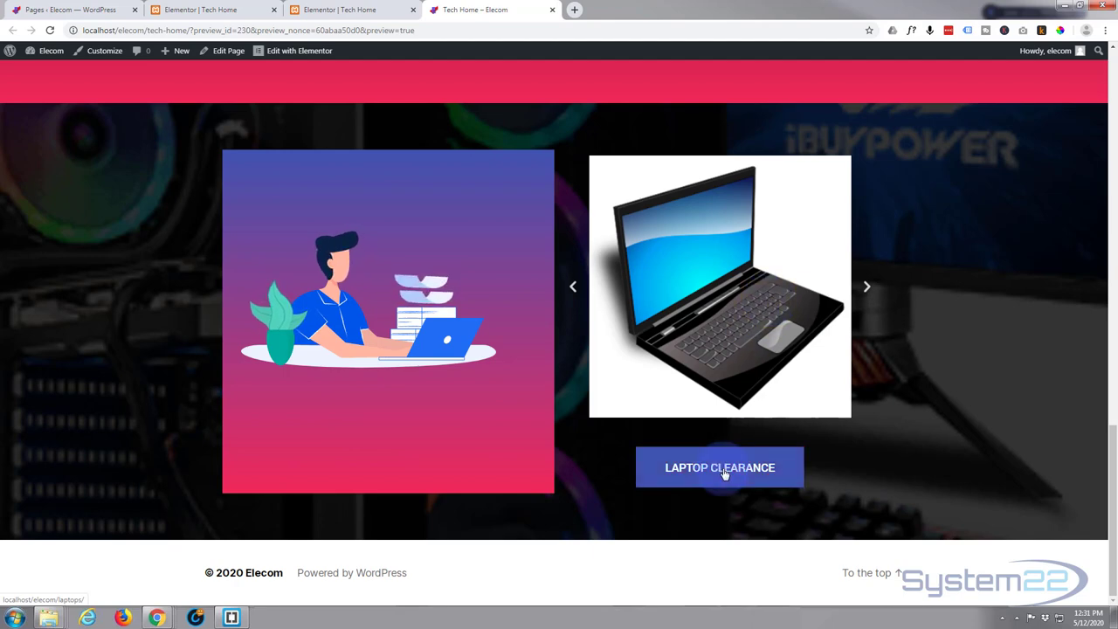
- Follow the Laptop Clearance button to the Laptops page, check it, and go back
left_click(719, 467)
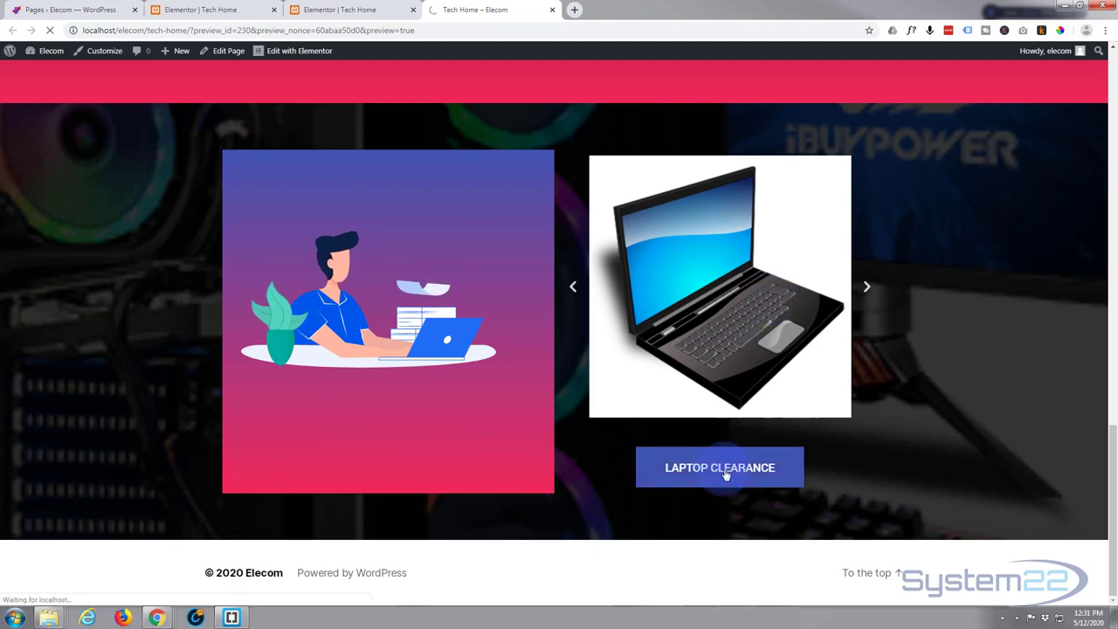
left_click(719, 467)
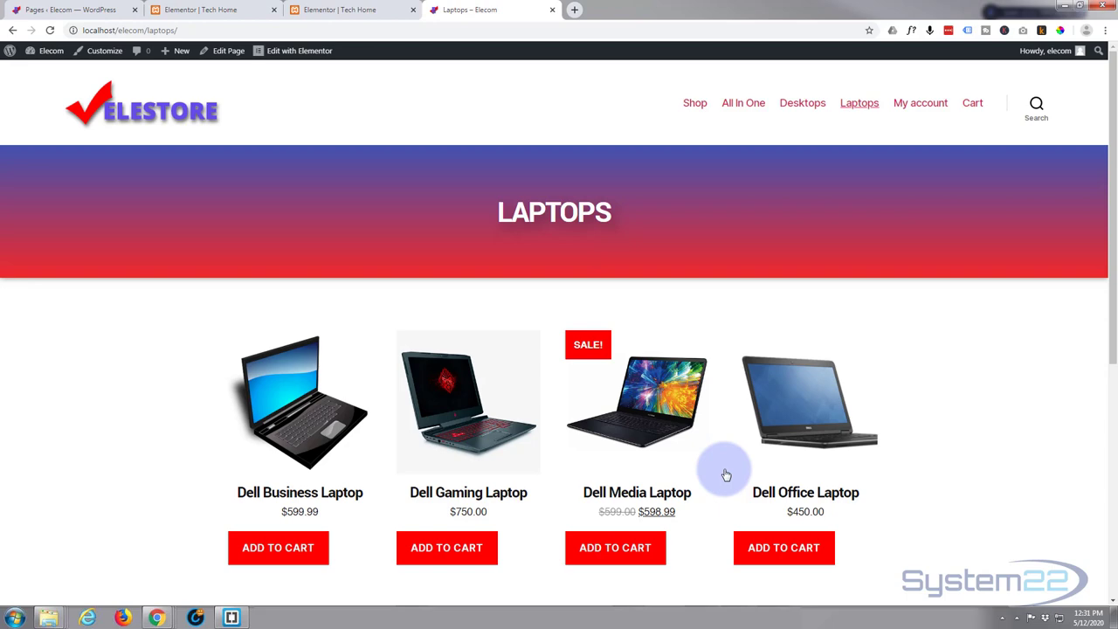
scroll("down", 3)
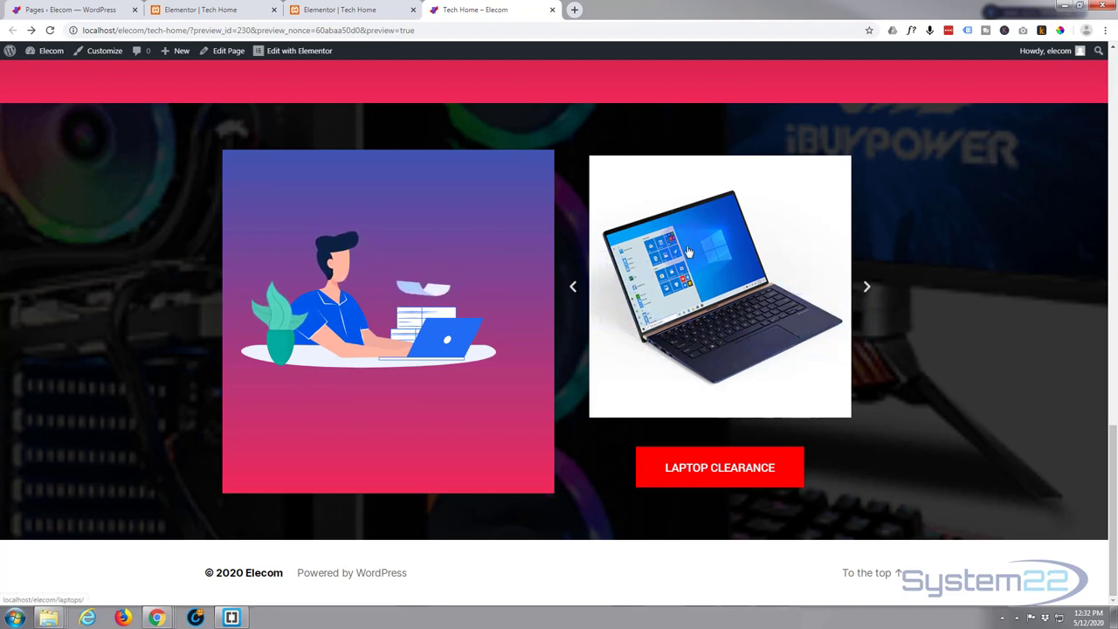
mouse_move(642, 327)
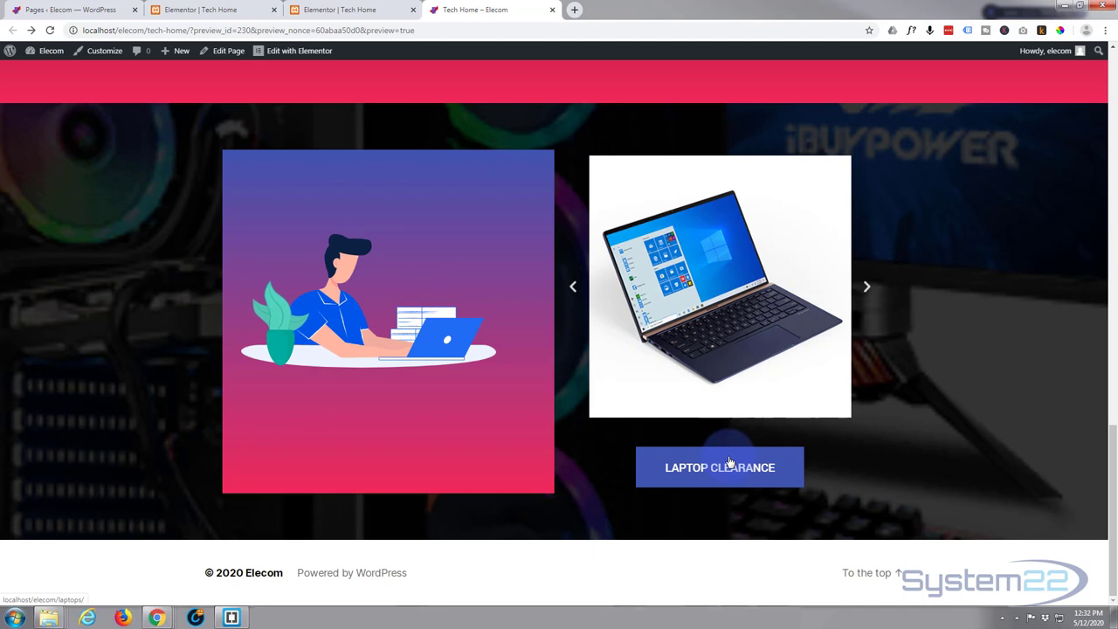
mouse_move(938, 396)
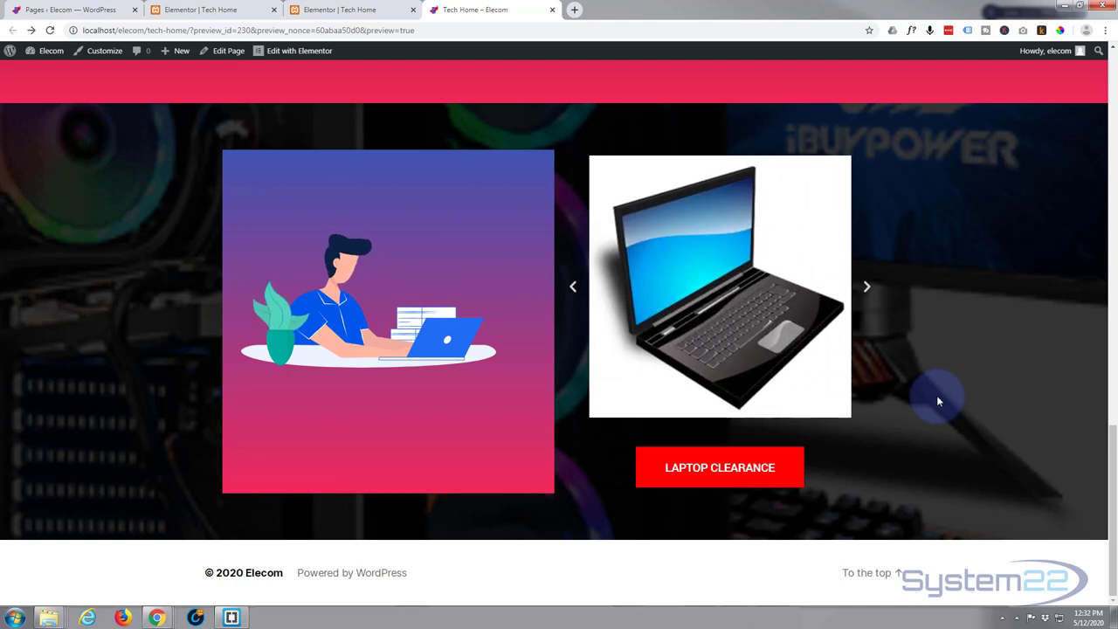
left_click(867, 285)
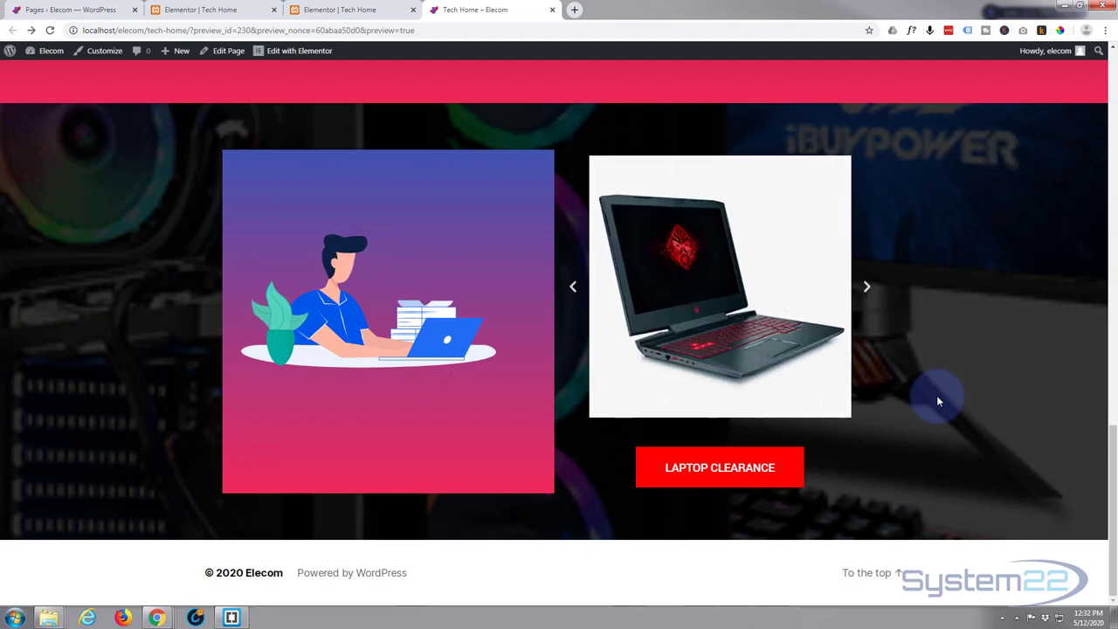